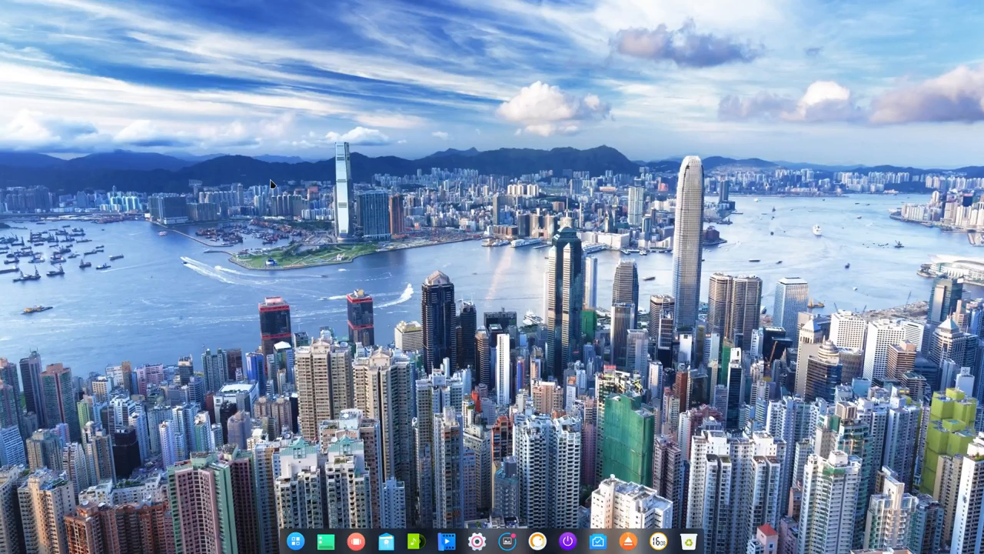
{"action": "mouse_move", "coordinate": [485, 234]}
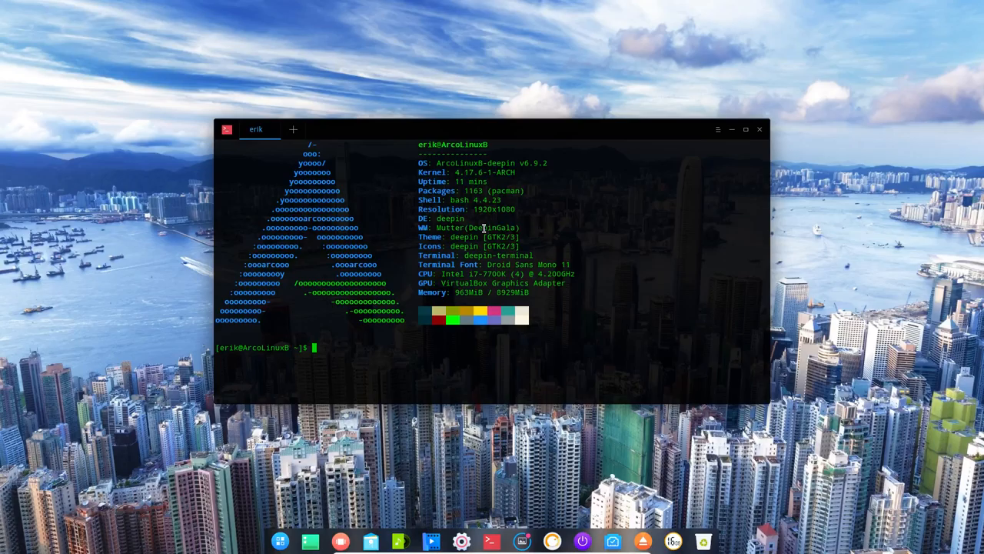
{"action": "mouse_move", "coordinate": [744, 117]}
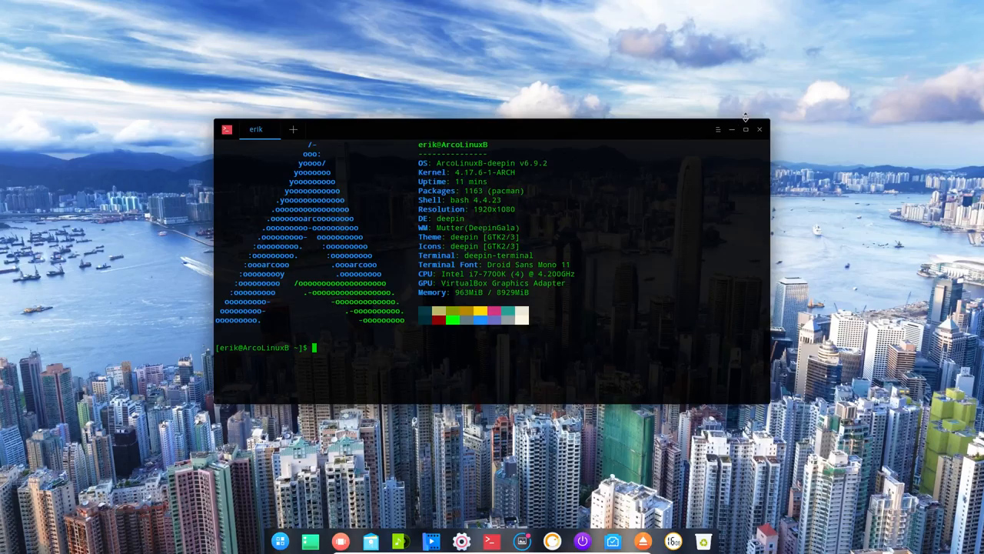
In terminal Settings, leave font size at 11 and lower the Opacity slider for a more transparent background.
{"action": "left_click", "coordinate": [717, 129]}
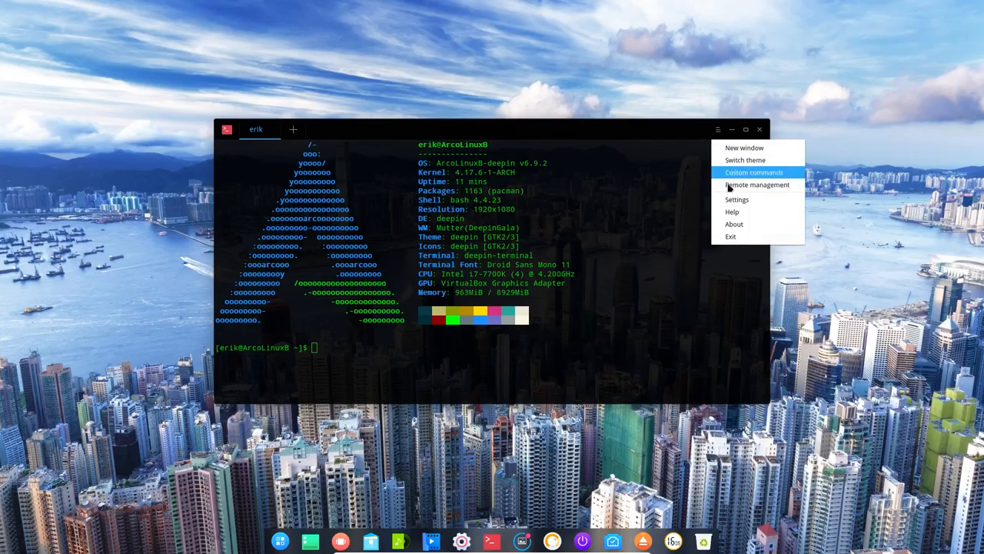
{"action": "left_click", "coordinate": [737, 200]}
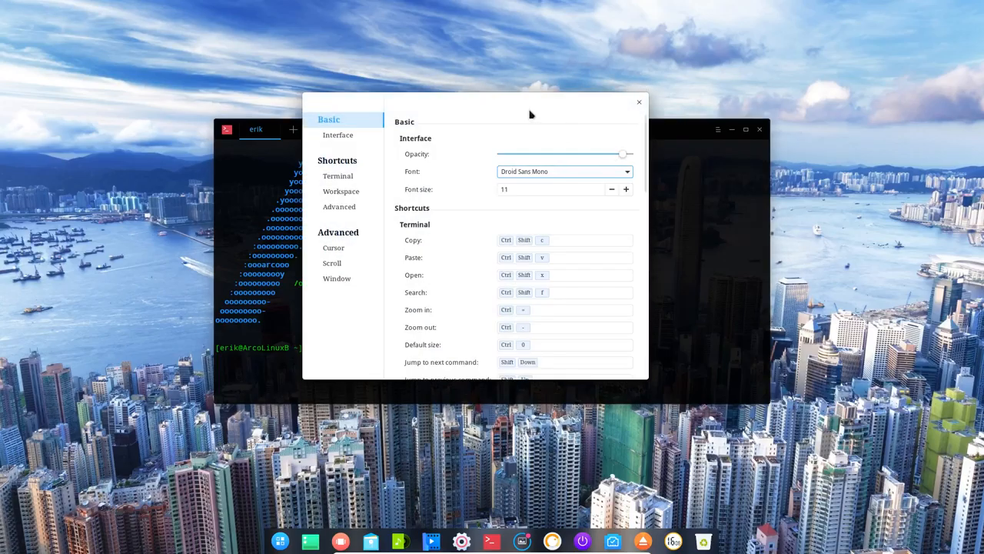
{"action": "mouse_move", "coordinate": [466, 187]}
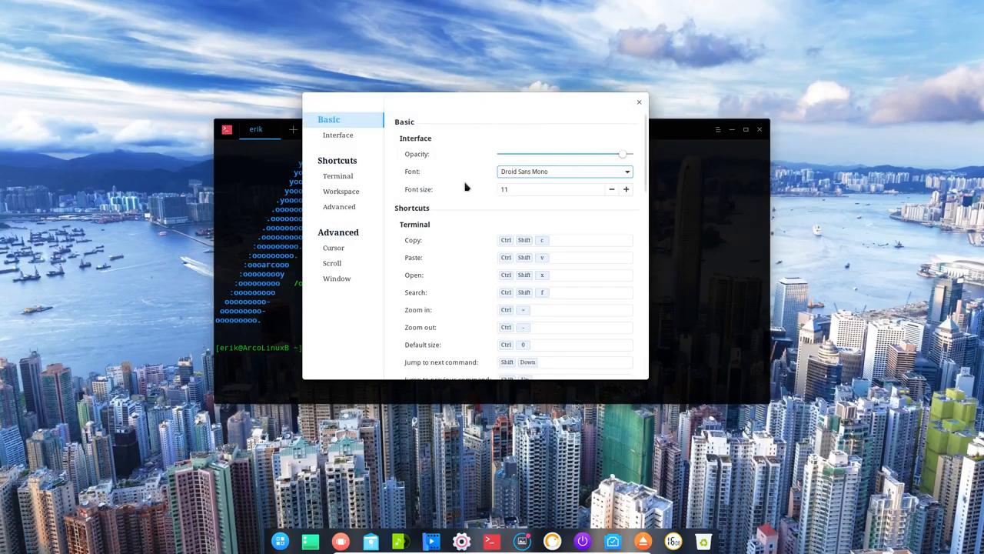
{"action": "left_click", "coordinate": [626, 189]}
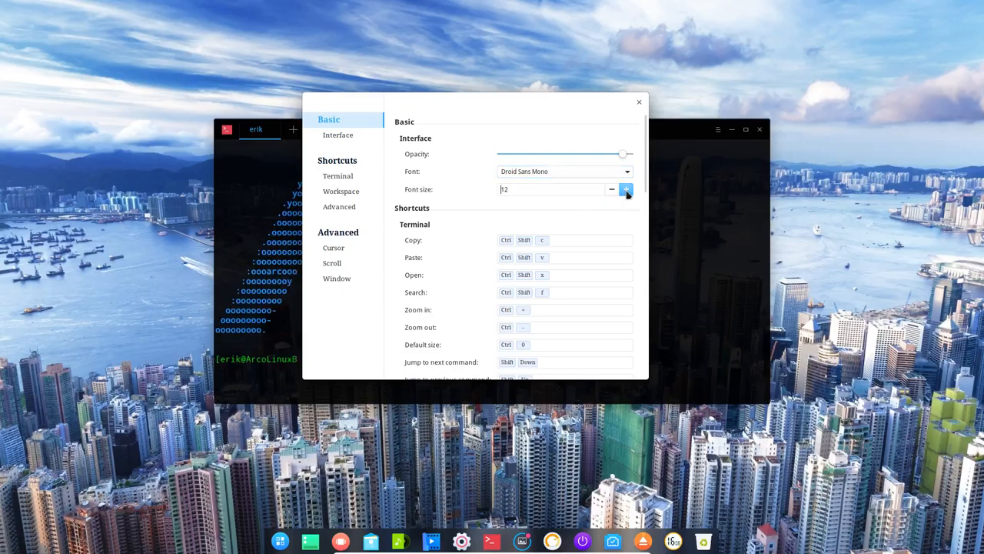
{"action": "left_click", "coordinate": [626, 189]}
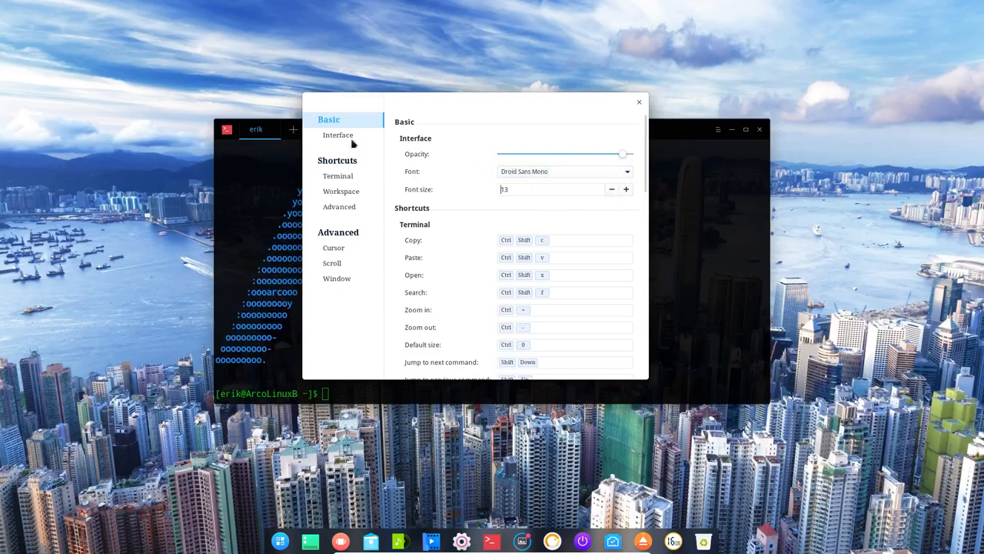
{"action": "left_click_drag", "start_coordinate": [621, 154], "coordinate": [598, 153]}
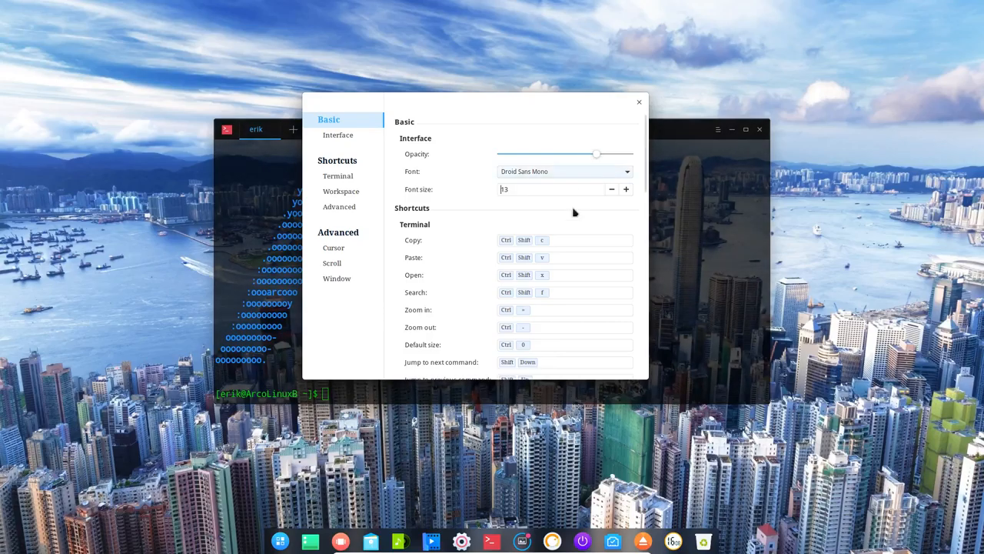
{"action": "left_click", "coordinate": [638, 101]}
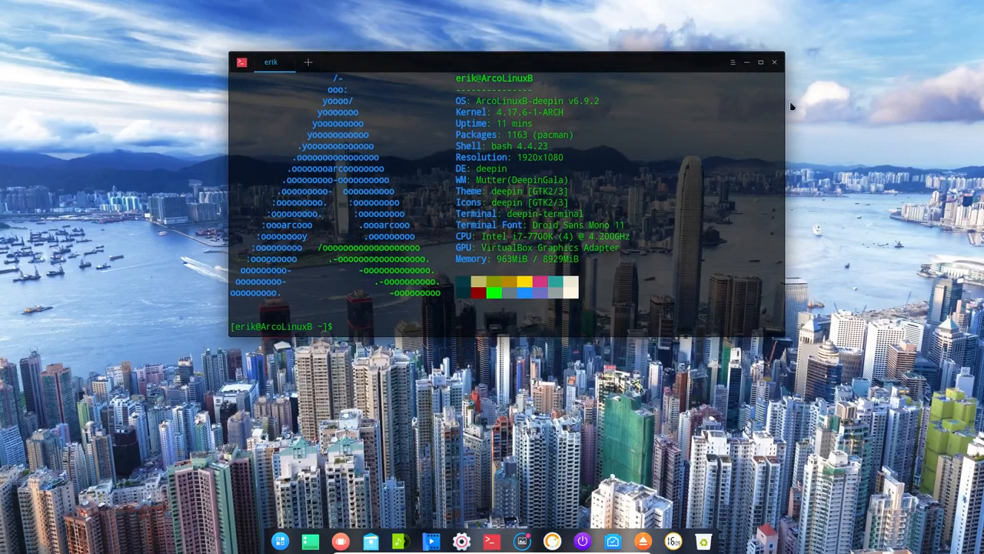
Make the terminal window narrower and move it to the top-left of the screen.
{"action": "left_click_drag", "start_coordinate": [784, 192], "coordinate": [633, 192]}
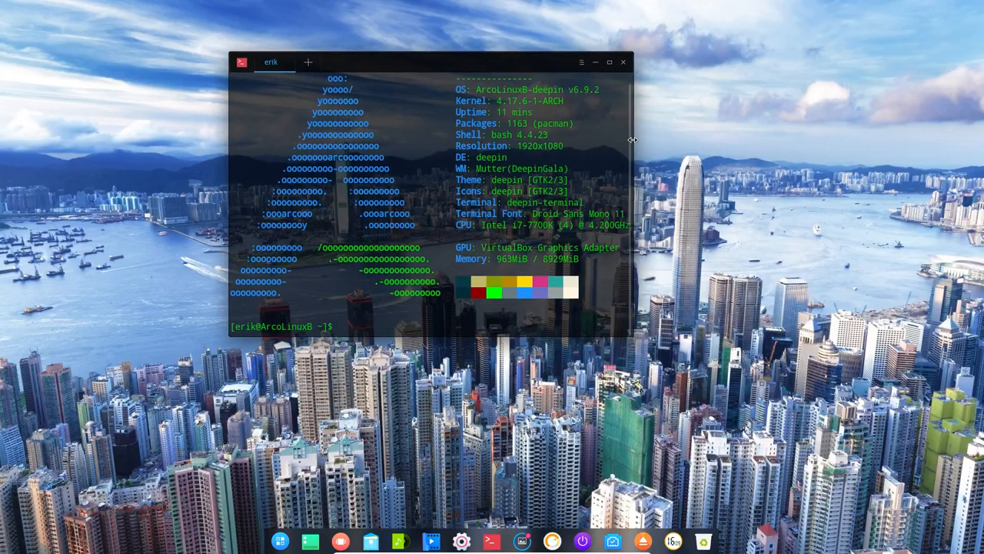
{"action": "left_click_drag", "start_coordinate": [428, 62], "coordinate": [238, 278]}
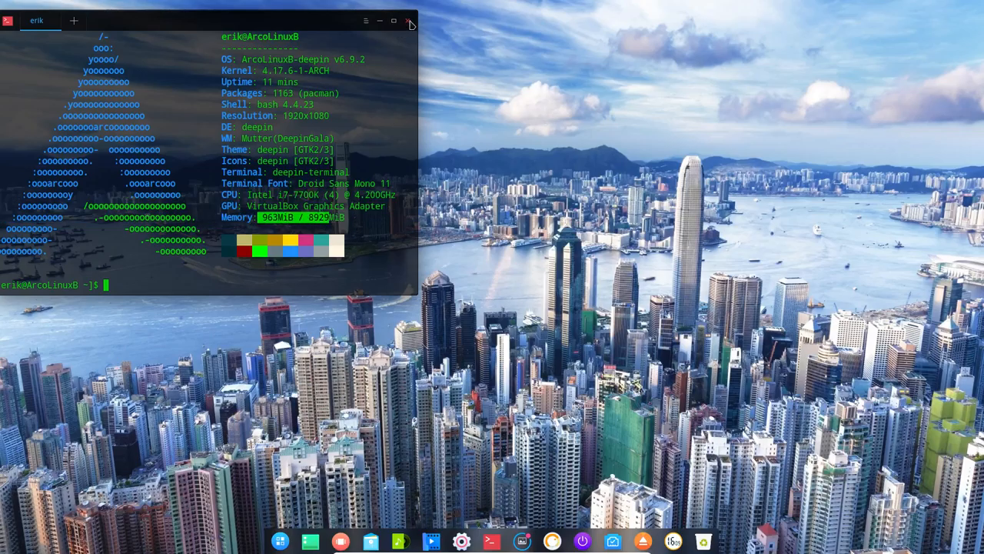
Show the full-screen launcher app grid, then dismiss it back to the bare desktop.
{"action": "left_click", "coordinate": [411, 22]}
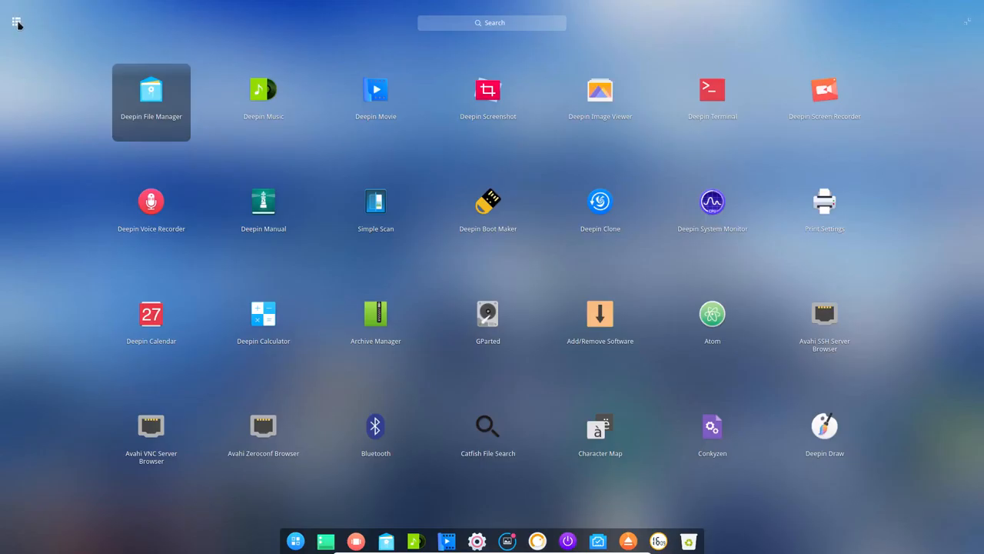
{"action": "left_click", "coordinate": [16, 21]}
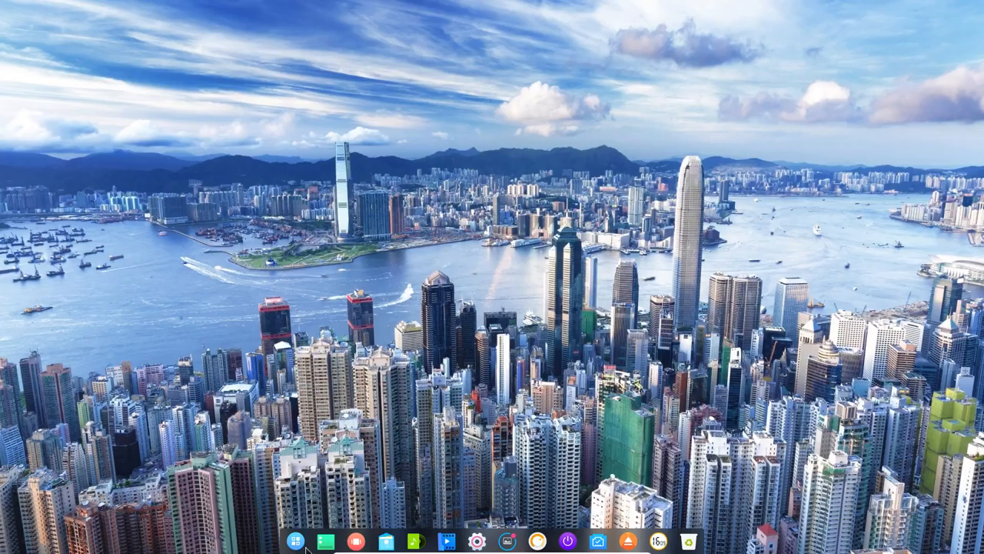
Switch the dock to Efficient Mode full-width bar, then show and dismiss the app grid.
{"action": "left_click", "coordinate": [295, 542]}
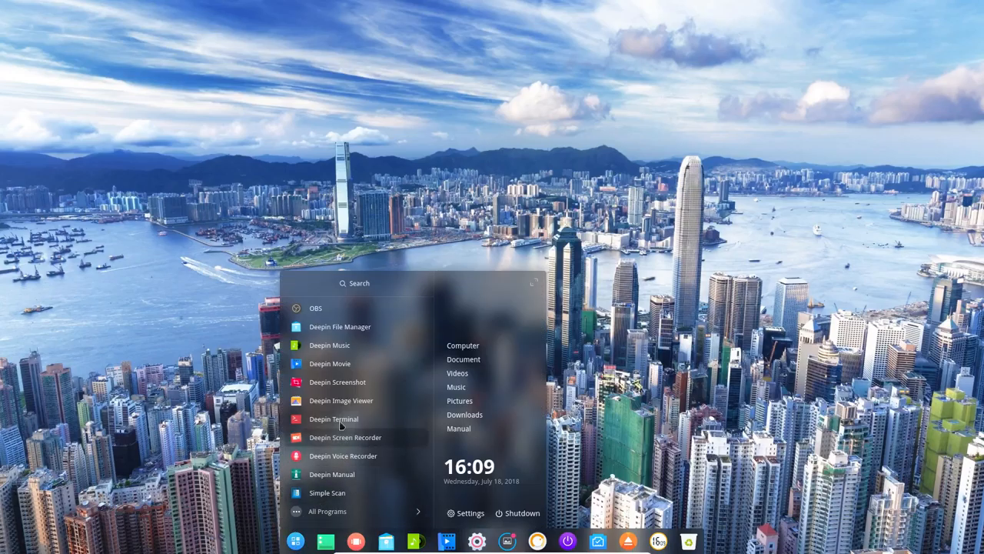
{"action": "mouse_move", "coordinate": [315, 307]}
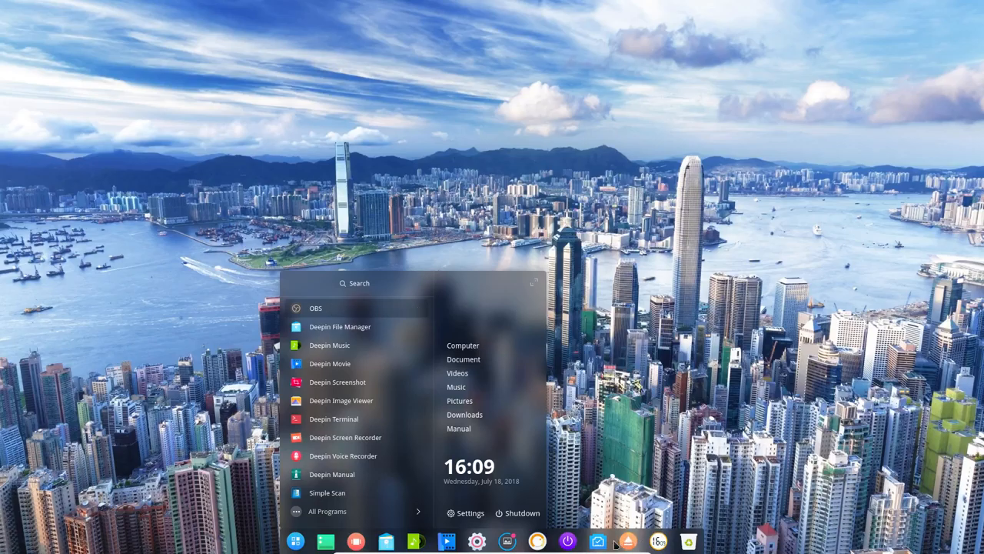
{"action": "right_click", "coordinate": [627, 541]}
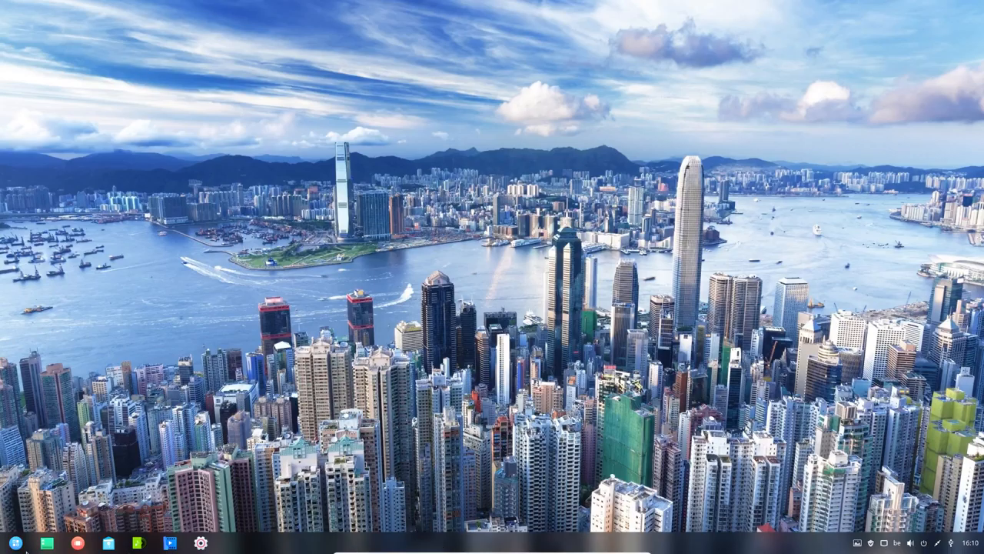
{"action": "left_click", "coordinate": [15, 545]}
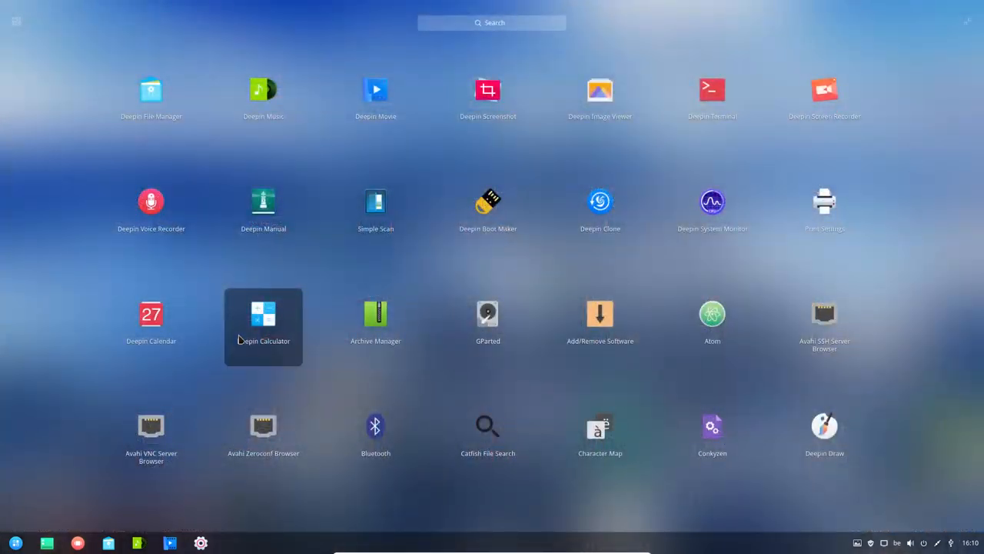
{"action": "left_click", "coordinate": [15, 22]}
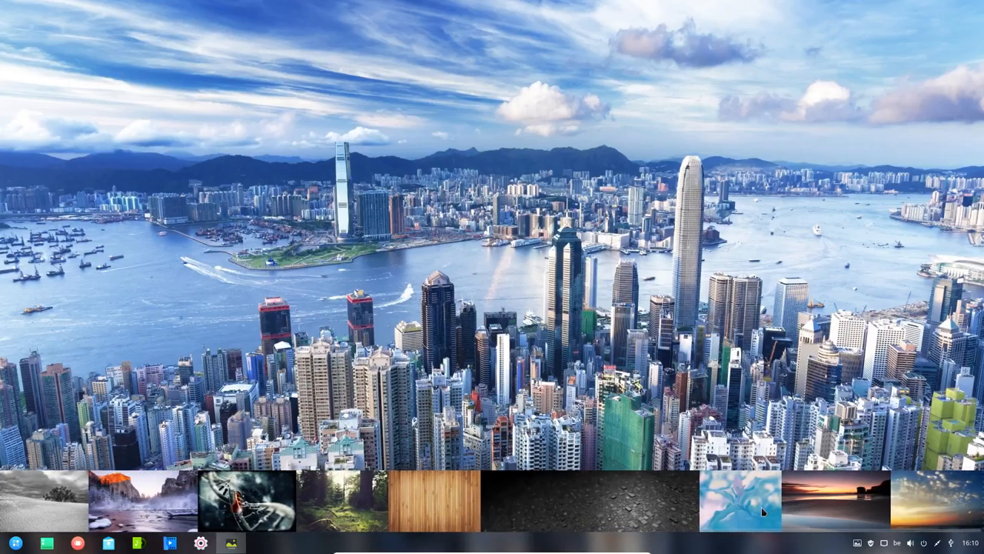
Apply the sunset beach wallpaper, then choose Corner Settings from the desktop menu.
{"action": "right_click", "coordinate": [761, 511]}
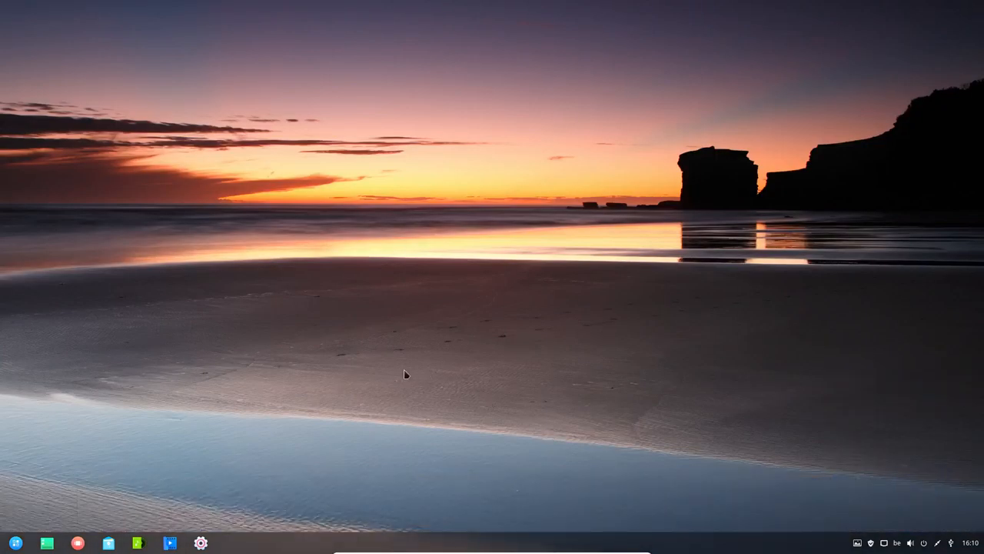
{"action": "right_click", "coordinate": [405, 375]}
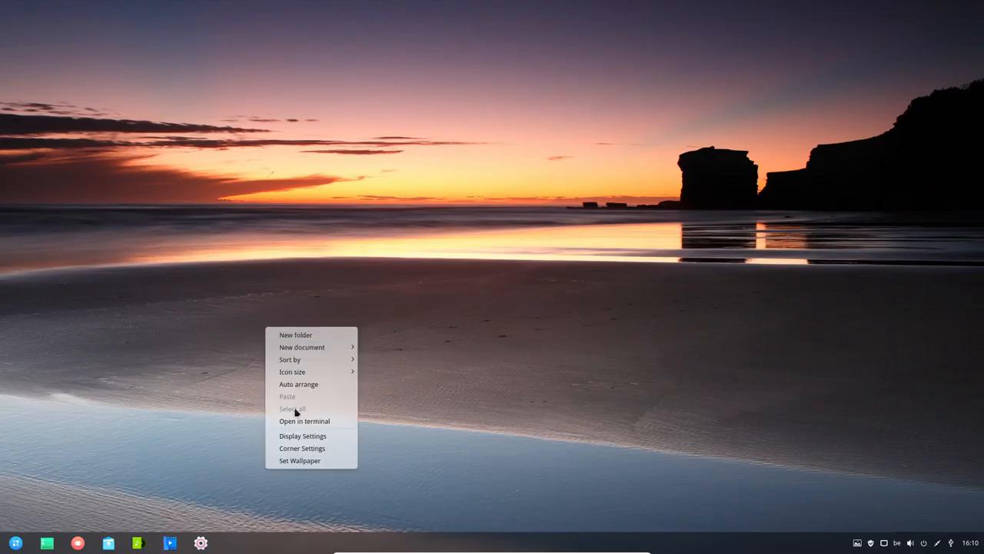
{"action": "mouse_move", "coordinate": [301, 449]}
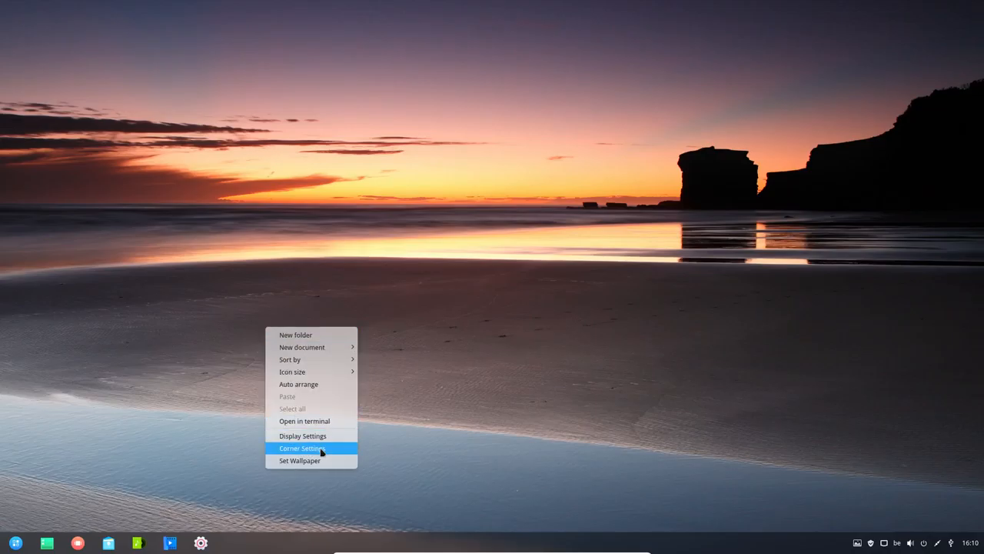
{"action": "left_click", "coordinate": [301, 449]}
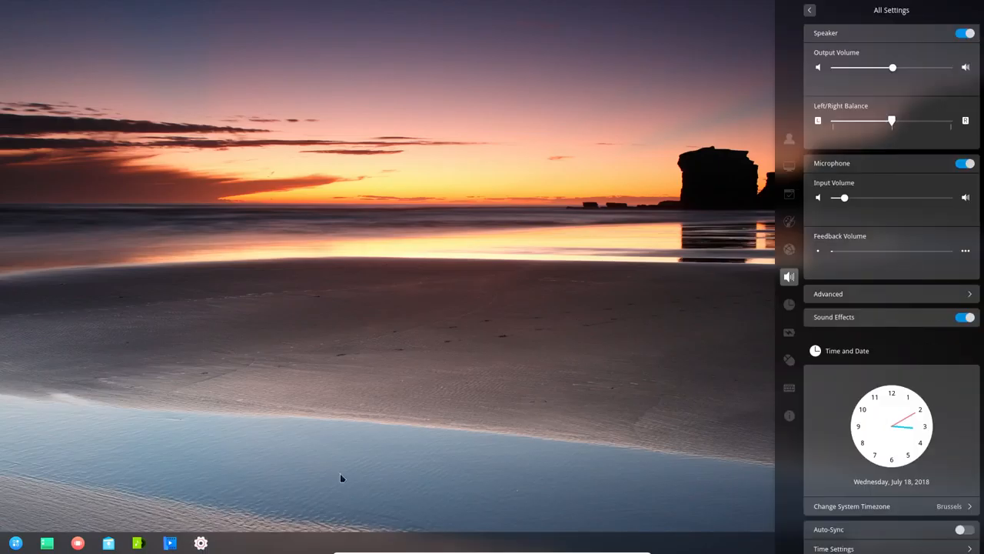
Scroll the All Settings panel to the Keyboard and Language and System Information sections.
{"action": "scroll", "scroll_direction": "up", "scroll_amount": 3}
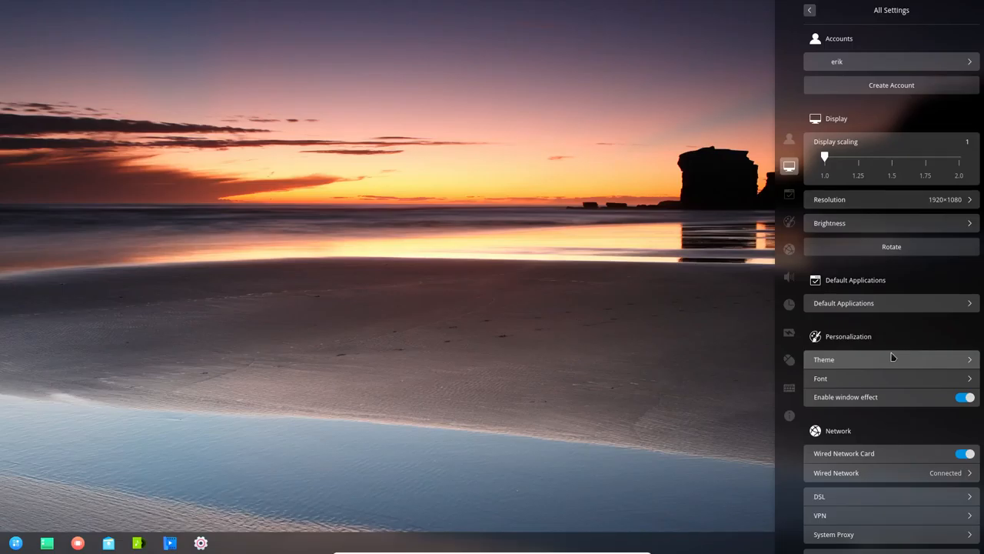
{"action": "mouse_move", "coordinate": [901, 326]}
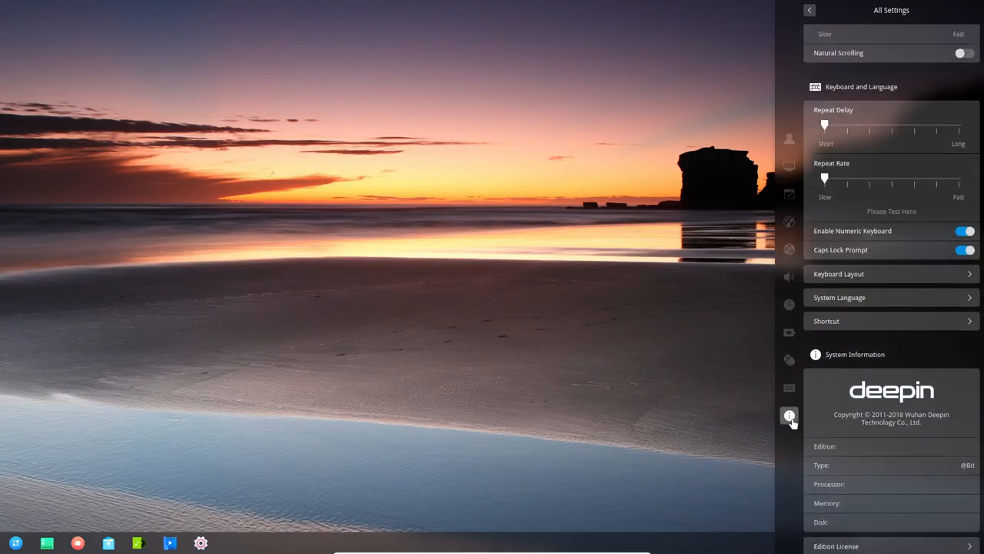
{"action": "scroll", "scroll_direction": "up", "scroll_amount": 3}
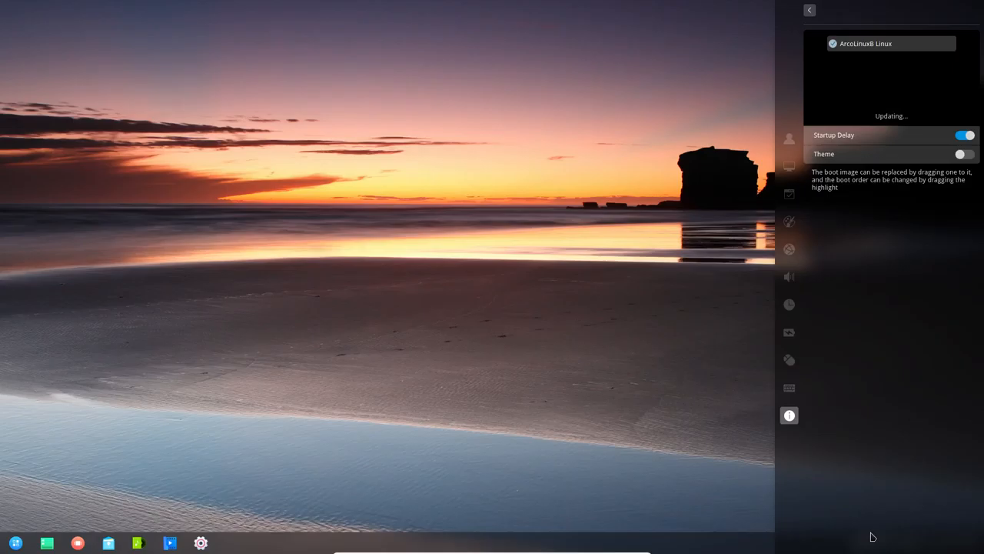
{"action": "mouse_move", "coordinate": [895, 95]}
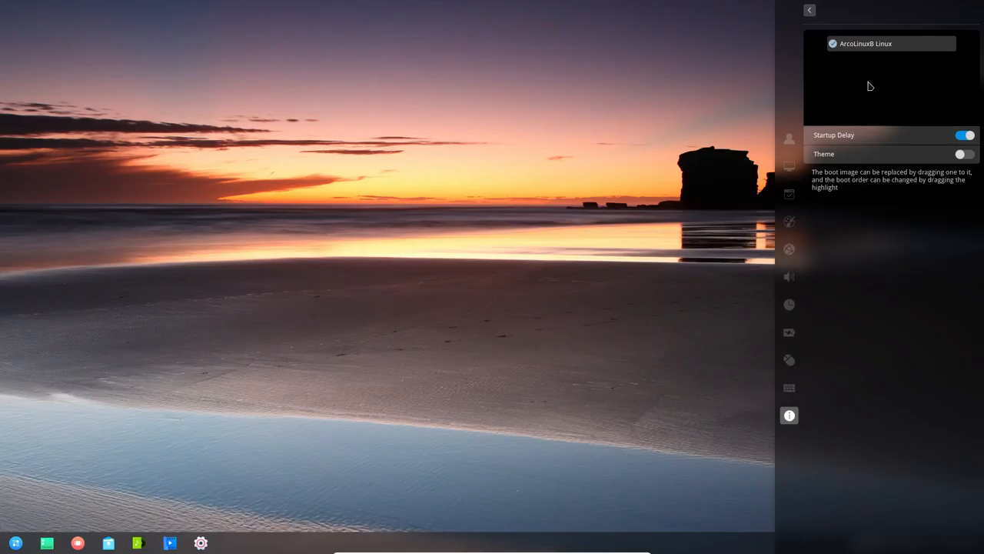
Switch on the Boot Menu Theme toggle, authenticate with the password, and return to the settings overview.
{"action": "left_click", "coordinate": [964, 153]}
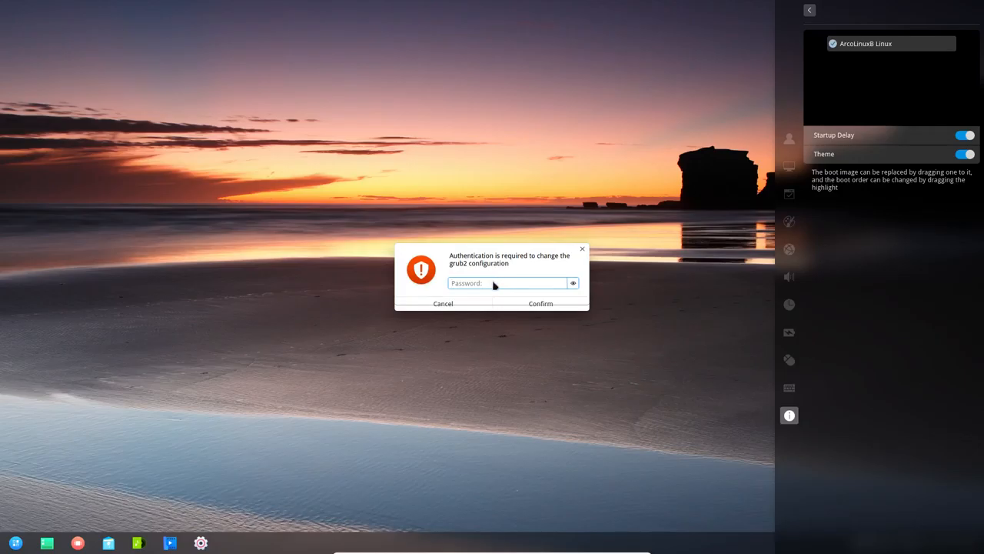
{"action": "left_click", "coordinate": [540, 303]}
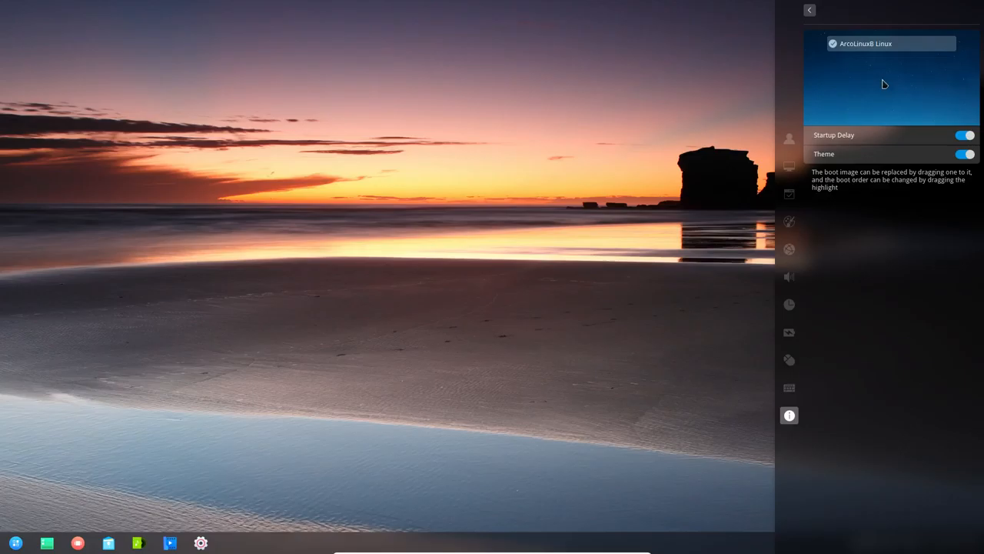
{"action": "mouse_move", "coordinate": [881, 91]}
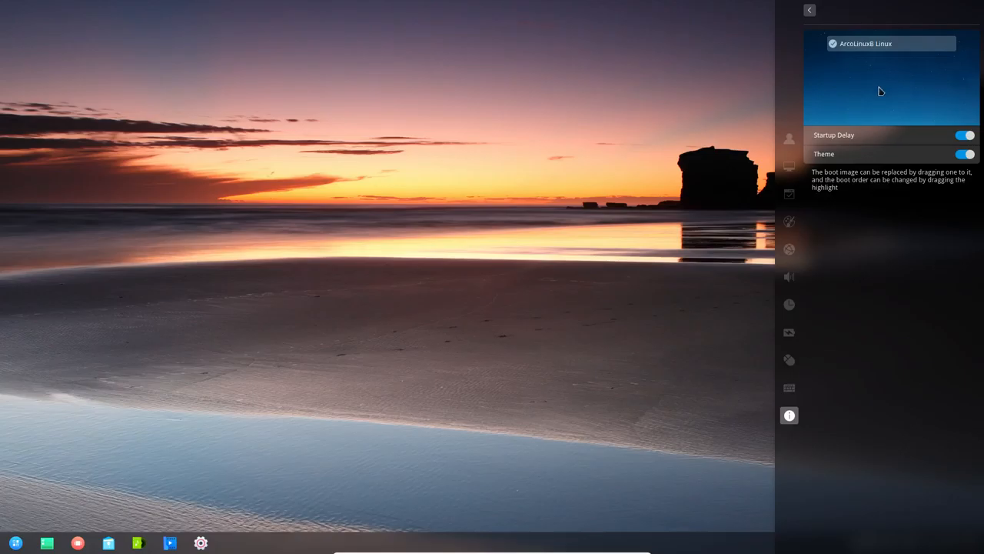
{"action": "mouse_move", "coordinate": [433, 256]}
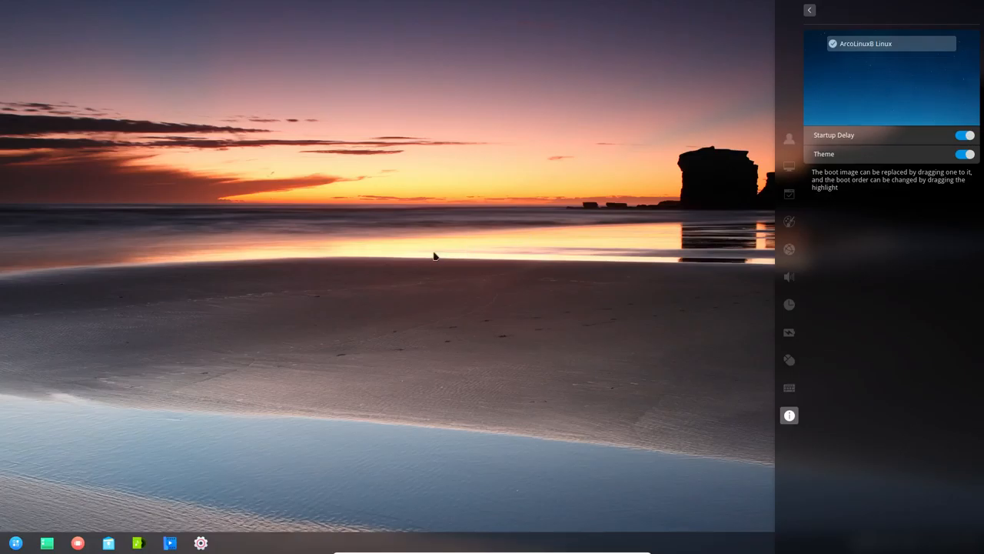
{"action": "mouse_move", "coordinate": [889, 94]}
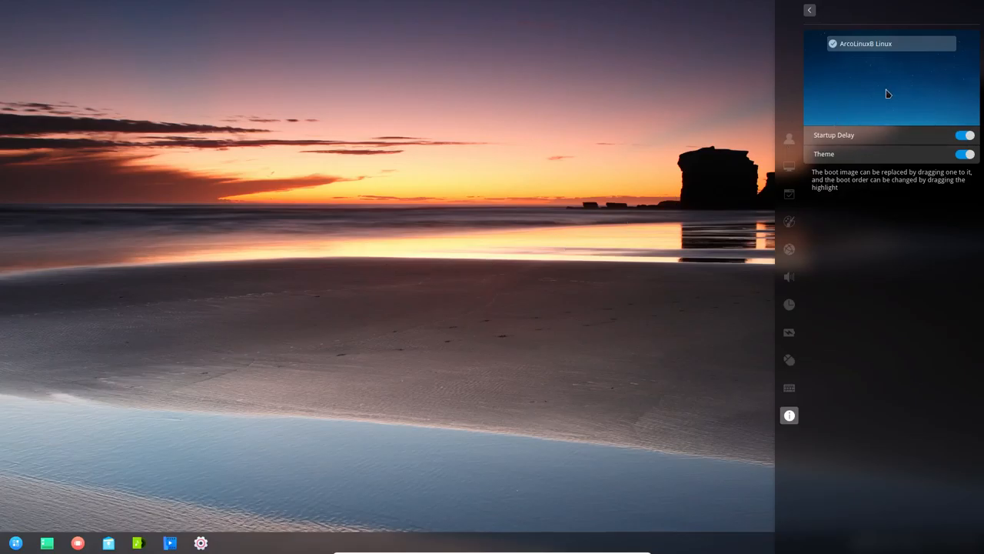
{"action": "left_click", "coordinate": [788, 387]}
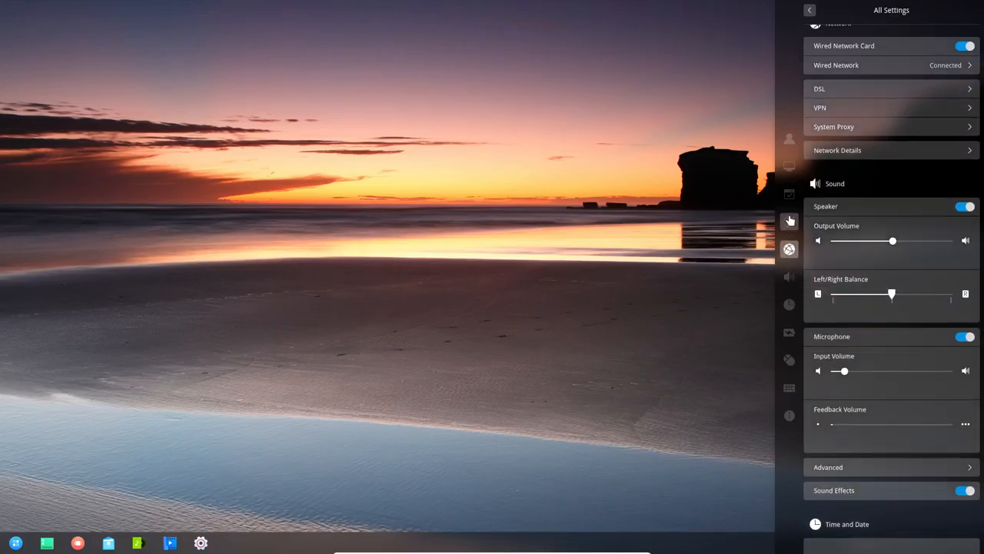
Scroll through Personalization's Window Theme and Icon Theme lists to choose a new icon theme.
{"action": "scroll", "scroll_direction": "up", "scroll_amount": 3}
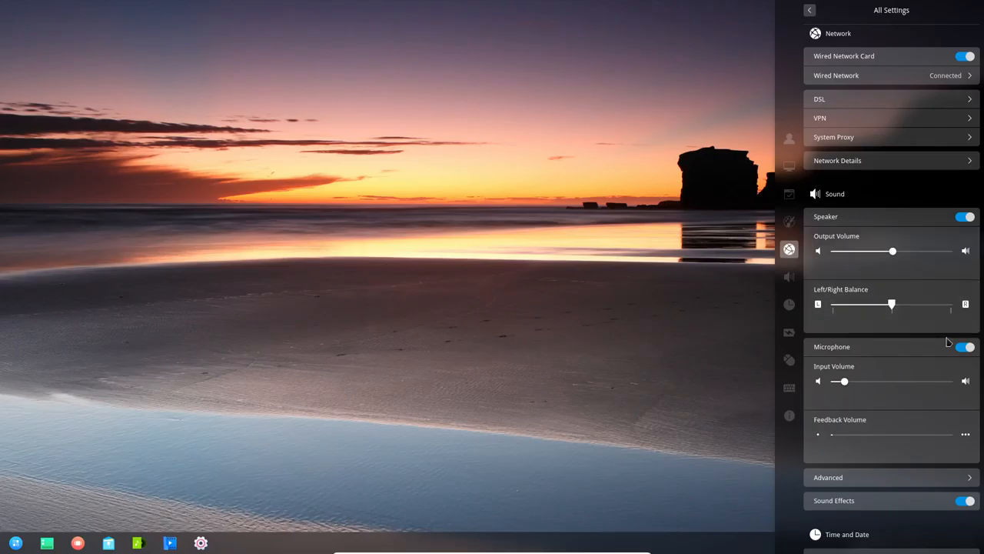
{"action": "mouse_move", "coordinate": [789, 223]}
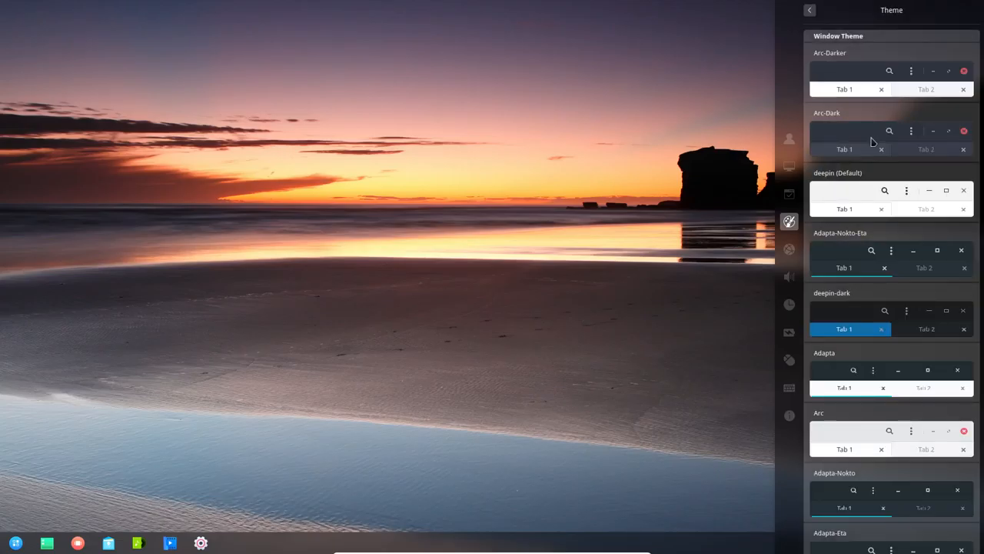
{"action": "scroll", "scroll_direction": "down", "scroll_amount": 3}
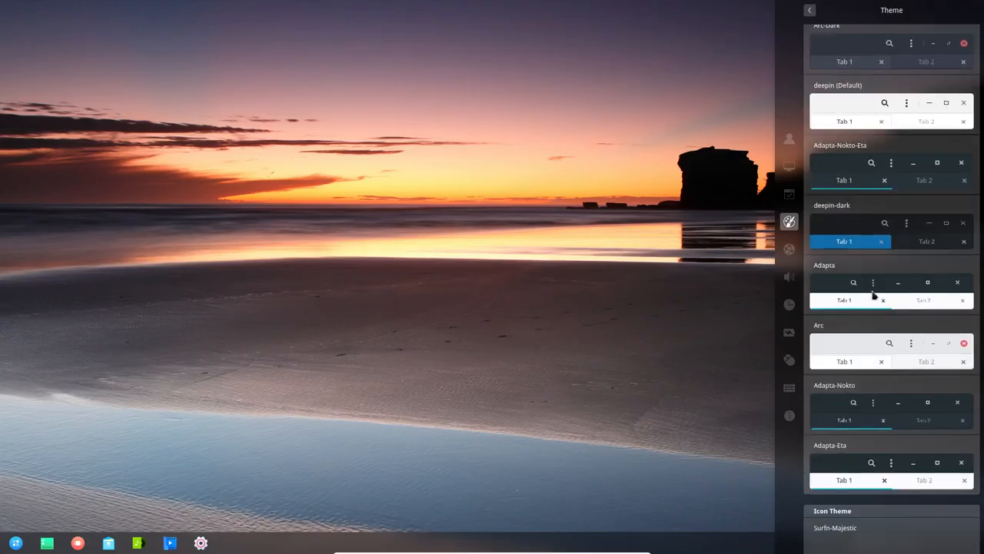
{"action": "scroll", "scroll_direction": "down", "scroll_amount": 3}
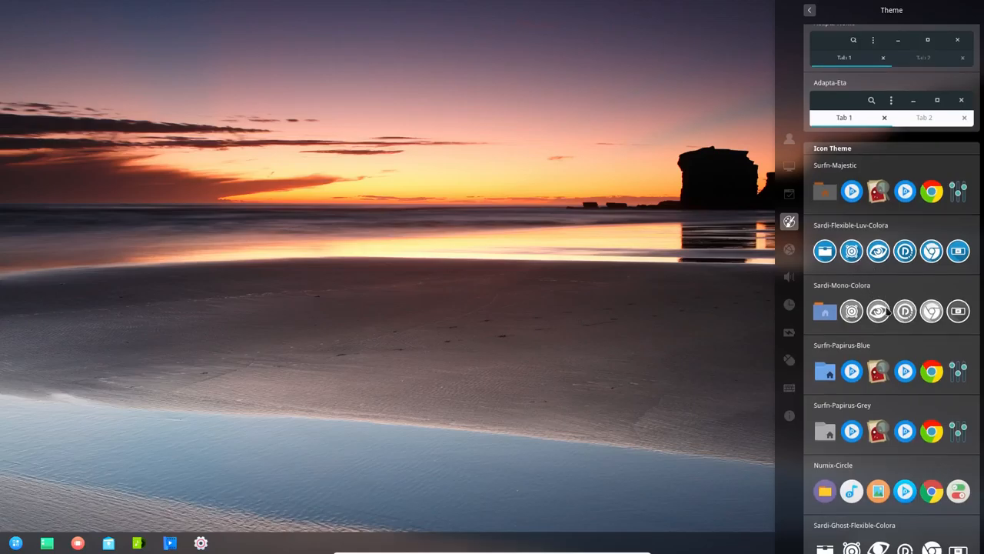
{"action": "mouse_move", "coordinate": [838, 347]}
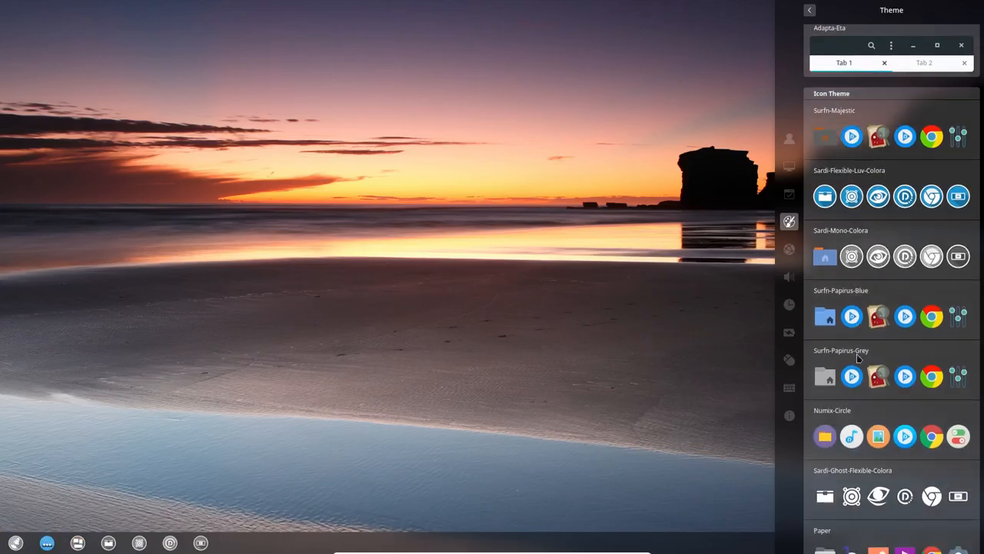
{"action": "scroll", "scroll_direction": "down", "scroll_amount": 3}
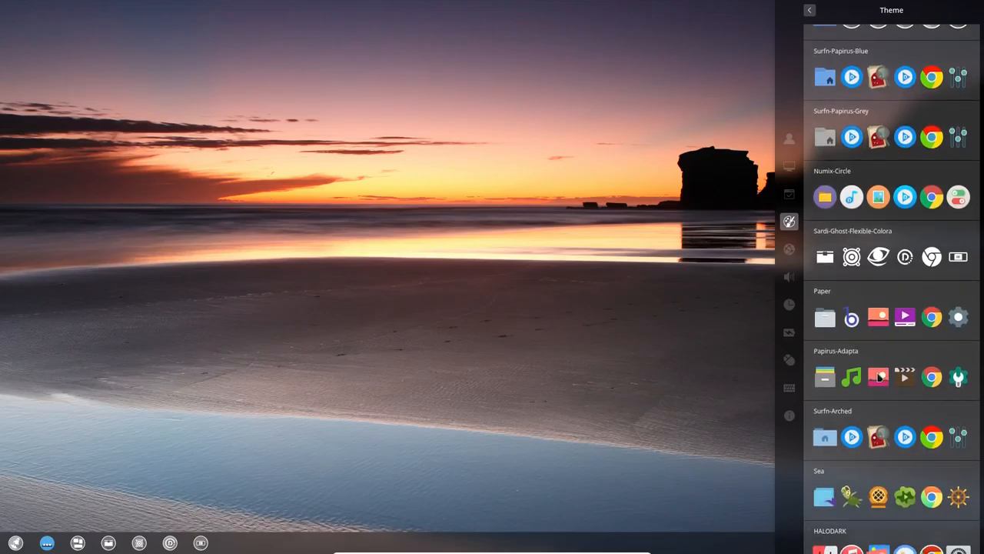
{"action": "scroll", "scroll_direction": "down", "scroll_amount": 3}
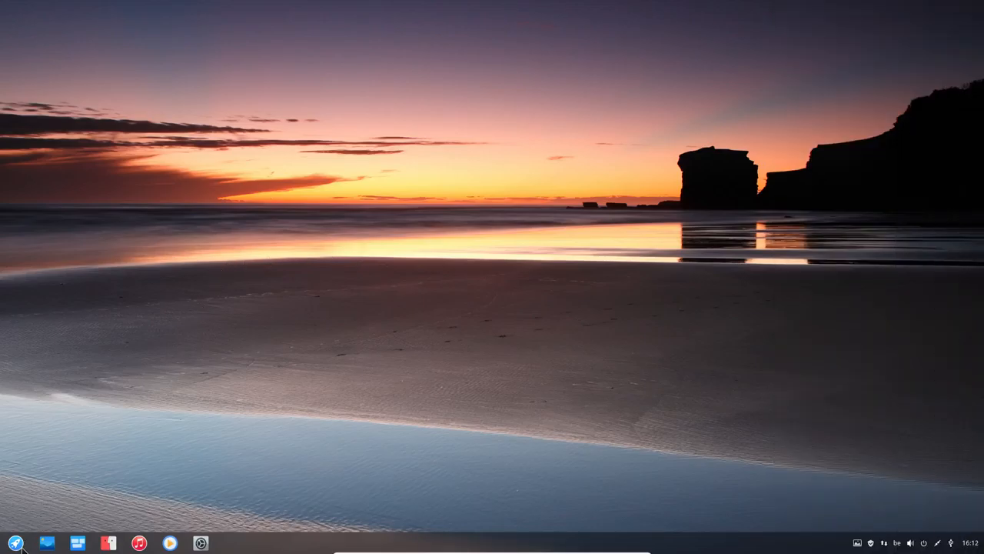
{"action": "left_click", "coordinate": [13, 543]}
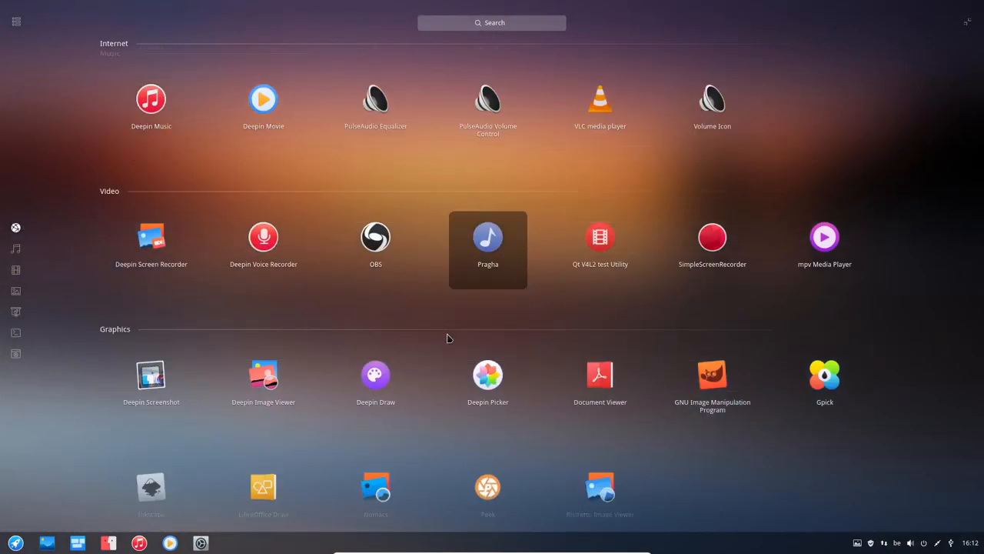
{"action": "scroll", "scroll_direction": "down", "scroll_amount": 3}
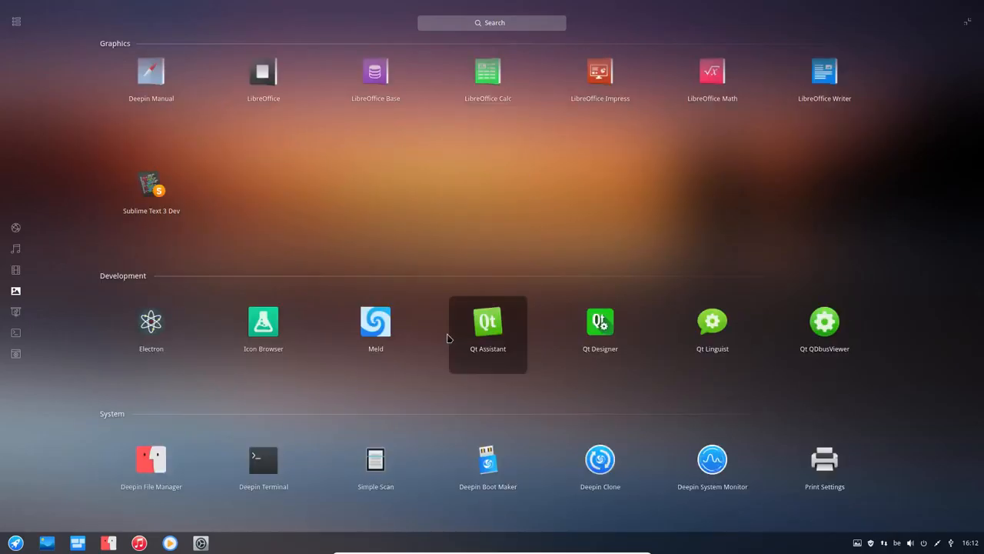
{"action": "scroll", "scroll_direction": "down", "scroll_amount": 3}
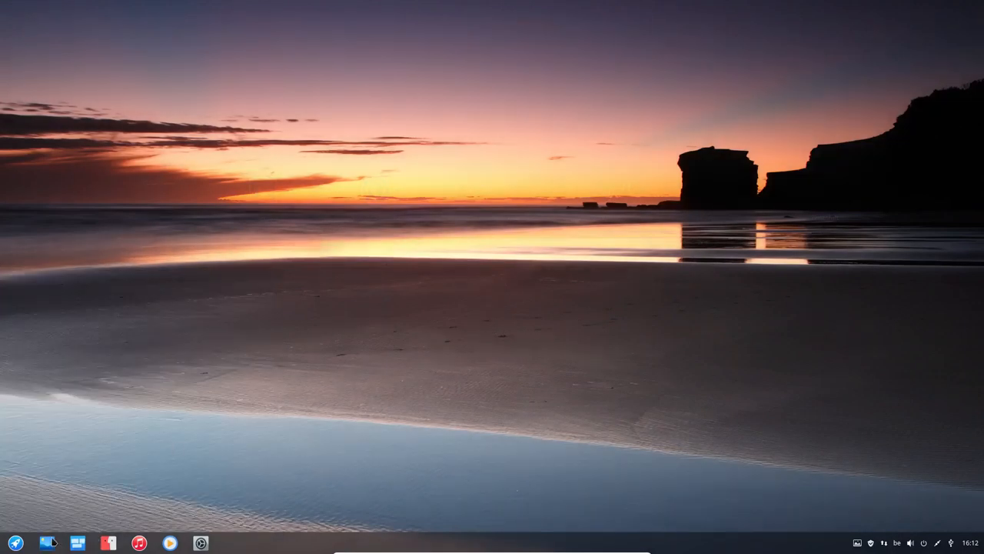
{"action": "left_click", "coordinate": [15, 543]}
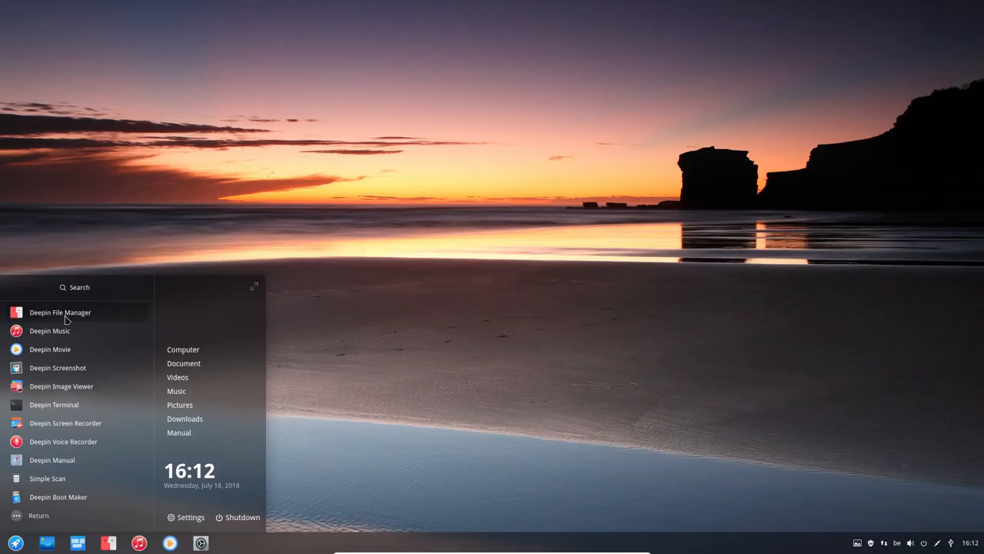
{"action": "mouse_move", "coordinate": [76, 347]}
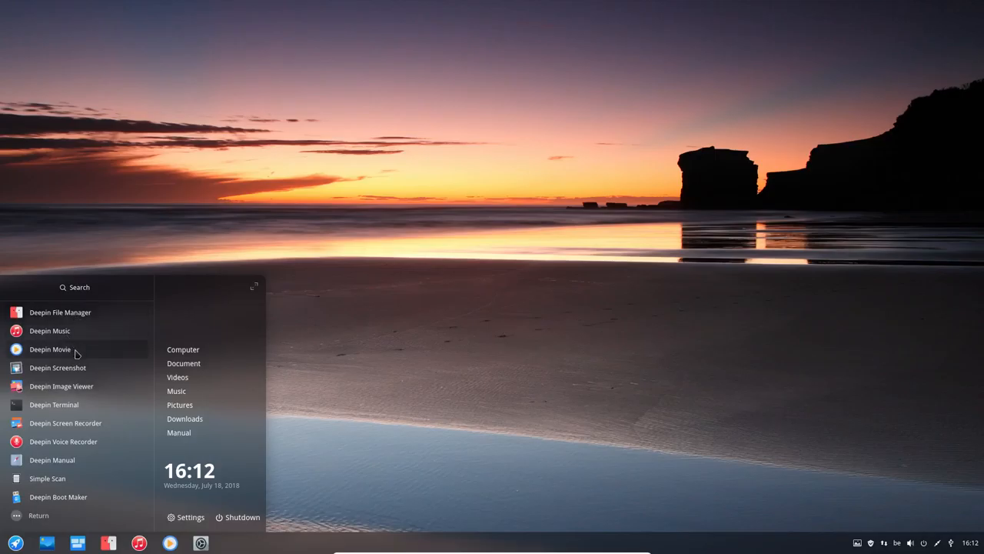
{"action": "mouse_move", "coordinate": [101, 423]}
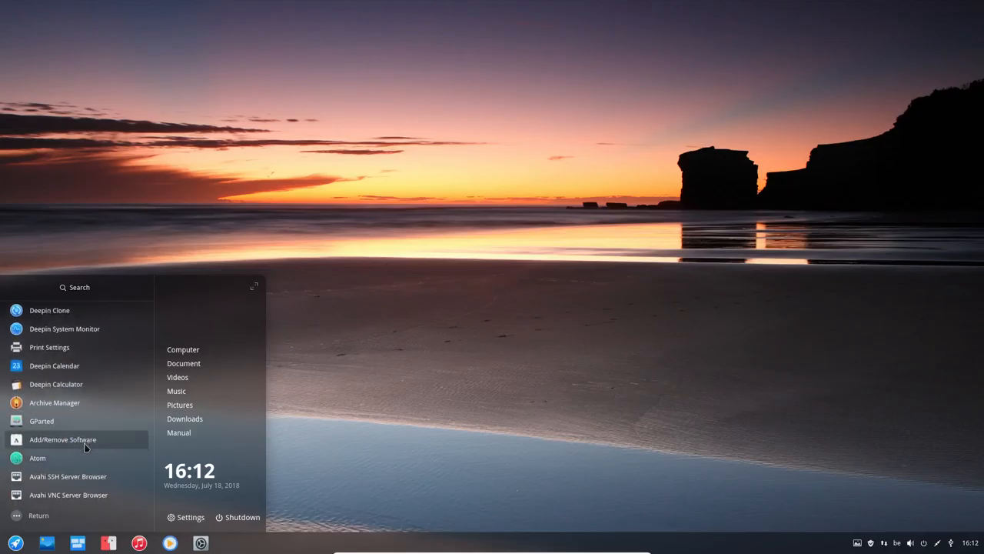
{"action": "scroll", "scroll_direction": "up", "scroll_amount": 3}
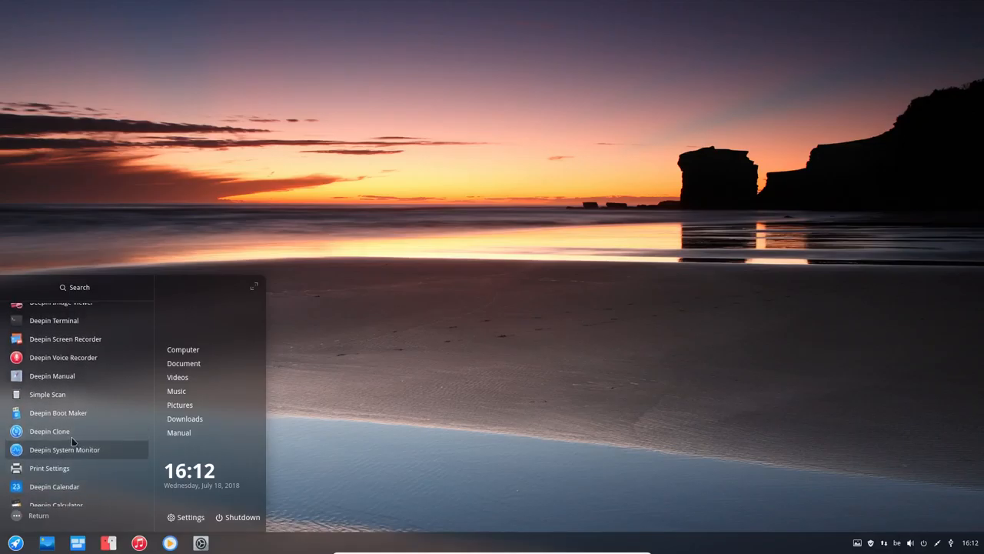
{"action": "mouse_move", "coordinate": [59, 430]}
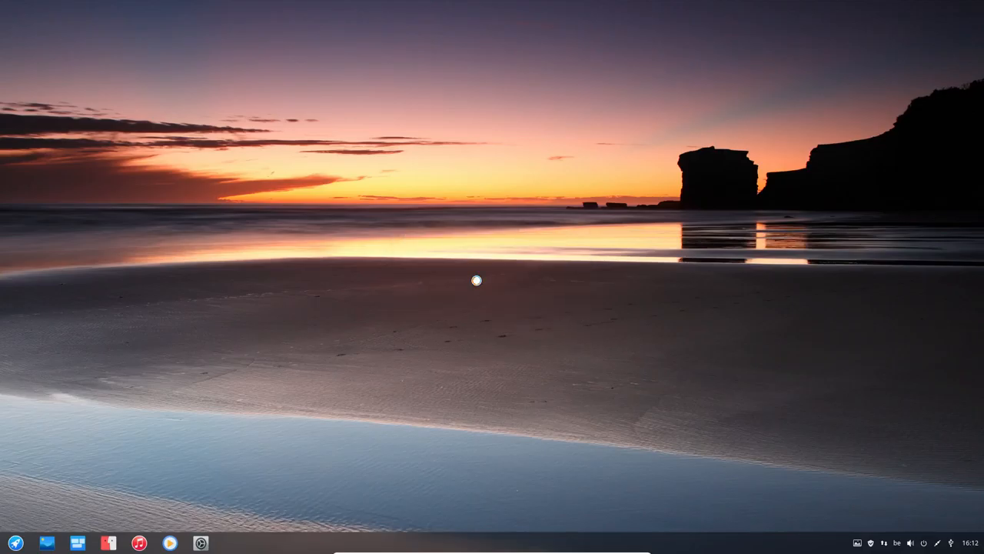
Launch Deepin Clone, view its Select Operation screen, then close it.
{"action": "left_click", "coordinate": [231, 543]}
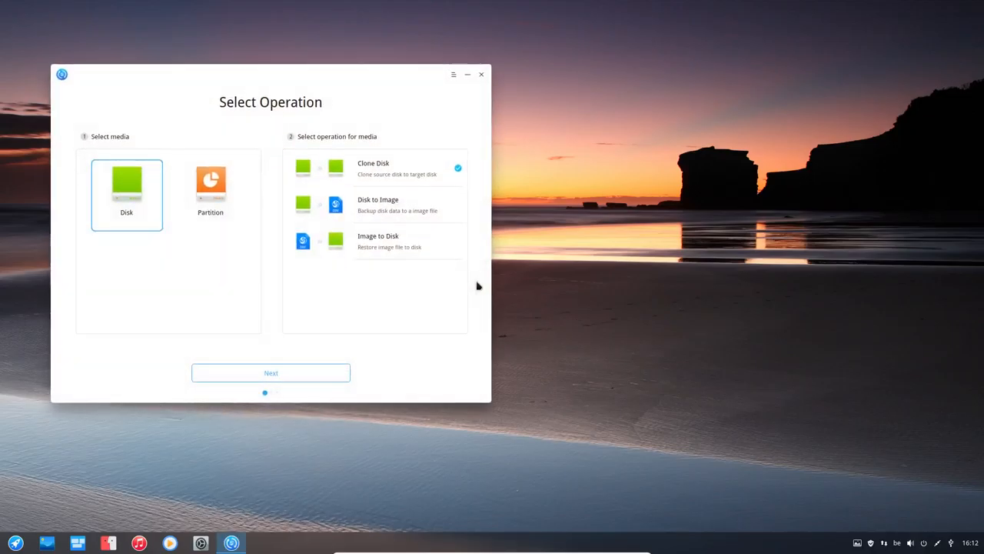
{"action": "mouse_move", "coordinate": [375, 175]}
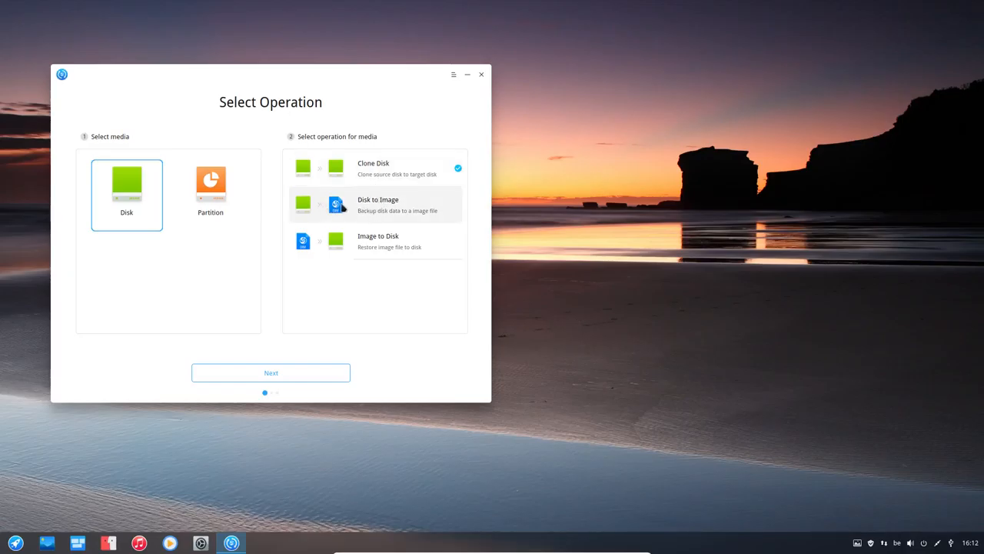
{"action": "mouse_move", "coordinate": [384, 207]}
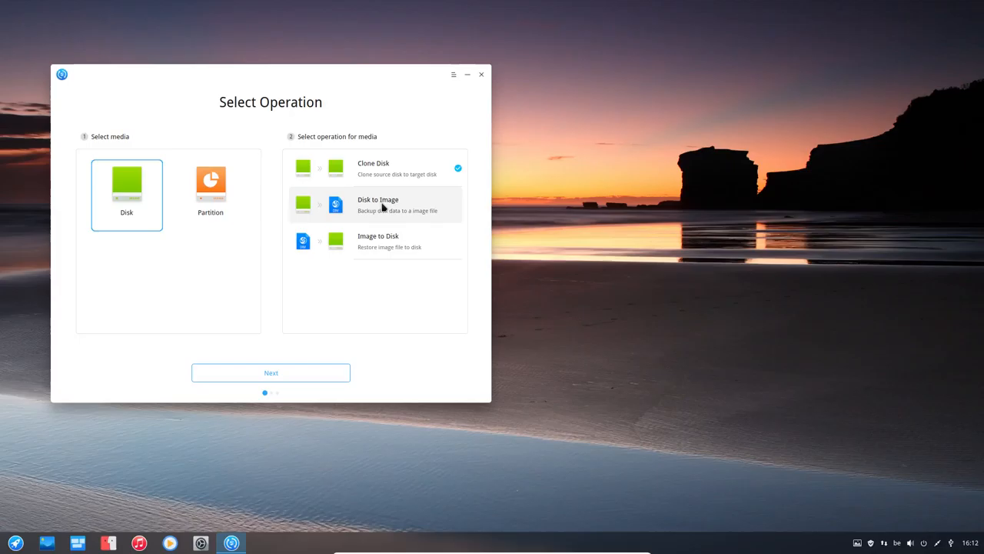
{"action": "mouse_move", "coordinate": [462, 103]}
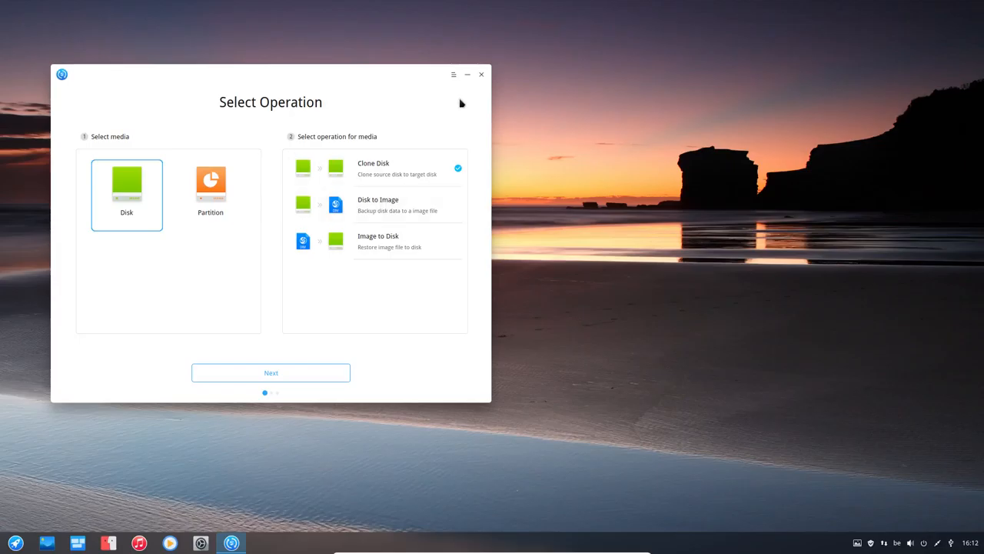
{"action": "left_click", "coordinate": [482, 74]}
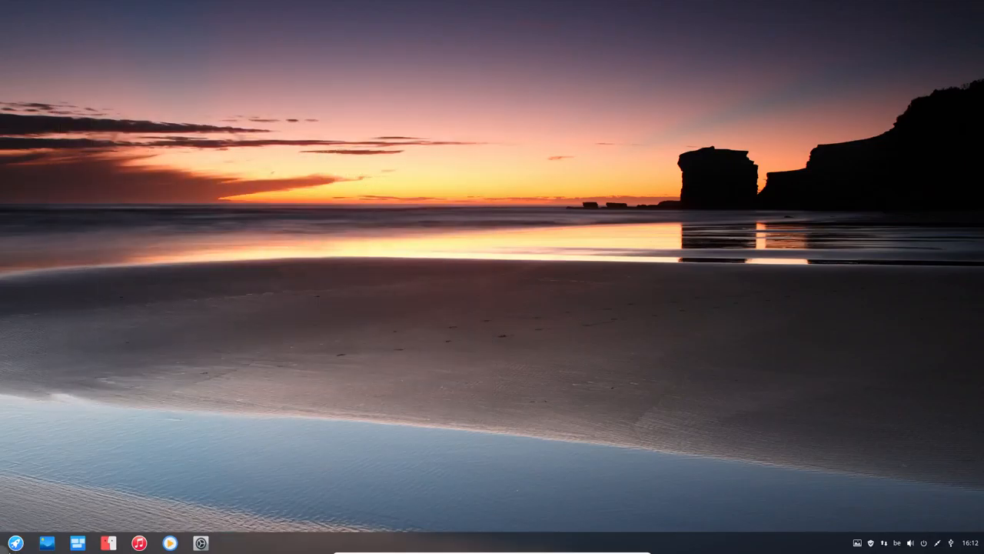
Show the compact launcher menu and scroll its app list down to the system utilities.
{"action": "left_click", "coordinate": [14, 543]}
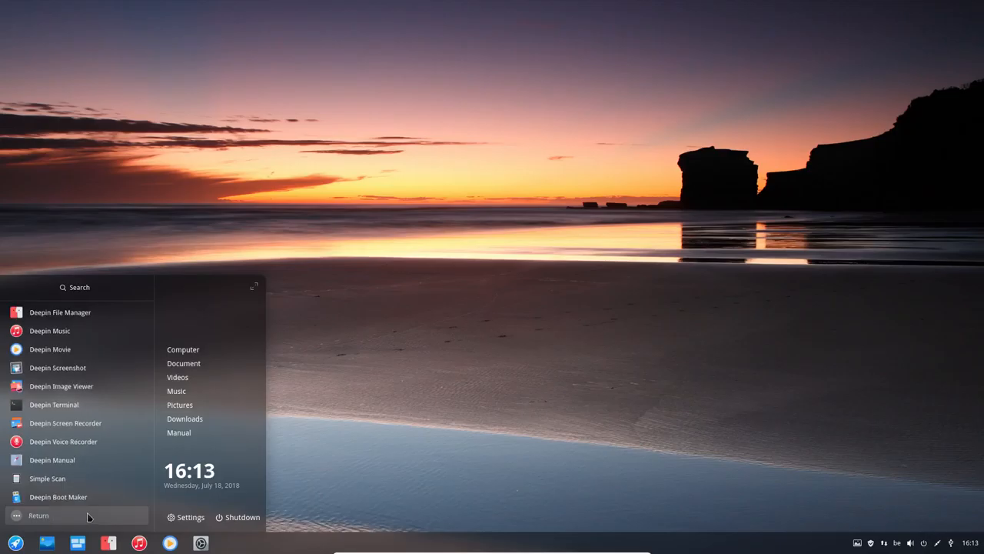
{"action": "scroll", "scroll_direction": "up", "scroll_amount": 3}
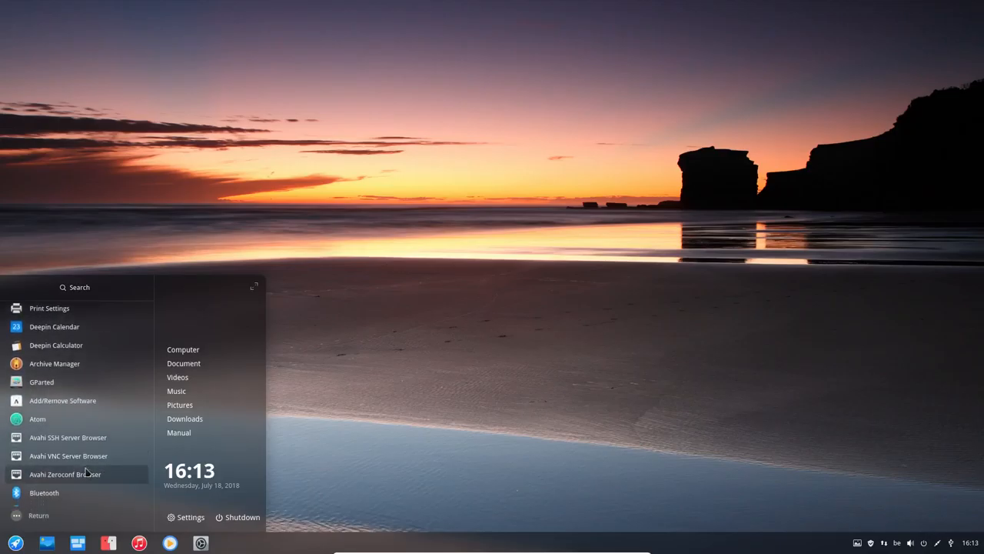
{"action": "scroll", "scroll_direction": "down", "scroll_amount": 3}
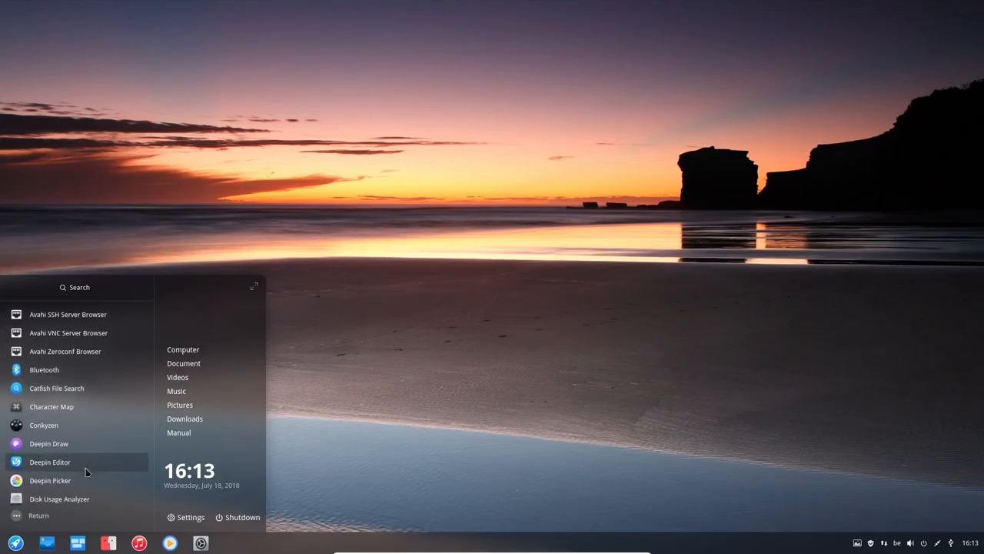
{"action": "scroll", "scroll_direction": "up", "scroll_amount": 3}
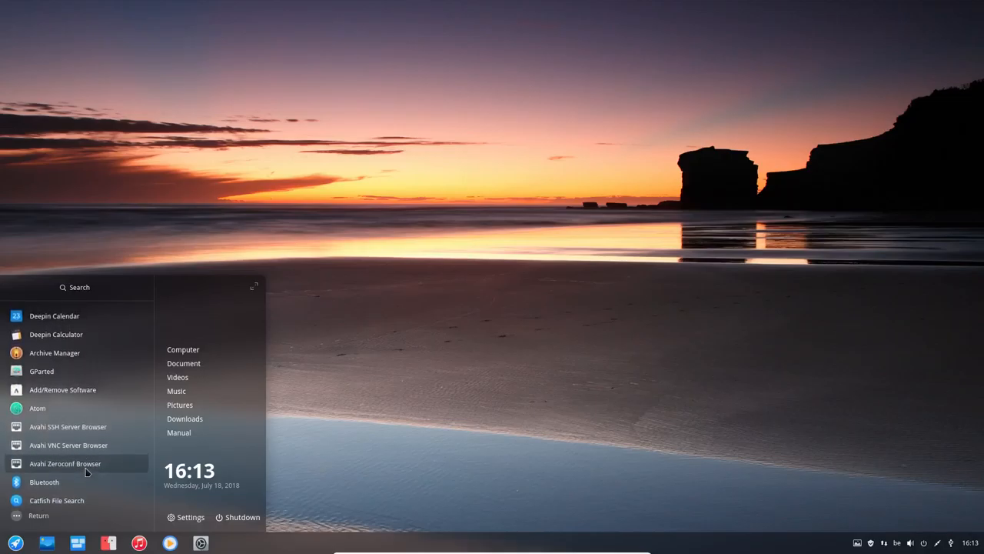
{"action": "scroll", "scroll_direction": "up", "scroll_amount": 3}
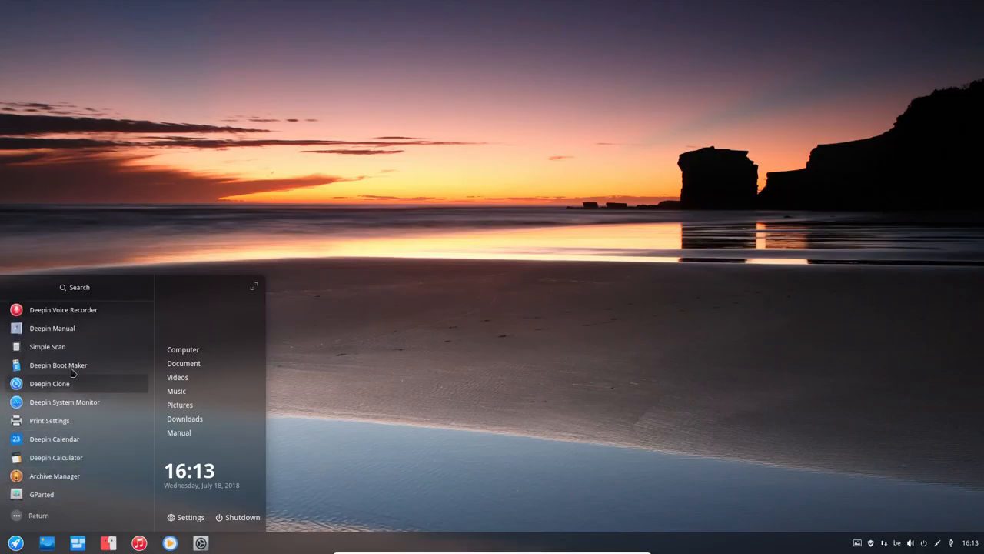
Launch Deepin Boot Maker to its ISO image selection screen, then close it.
{"action": "left_click", "coordinate": [59, 364]}
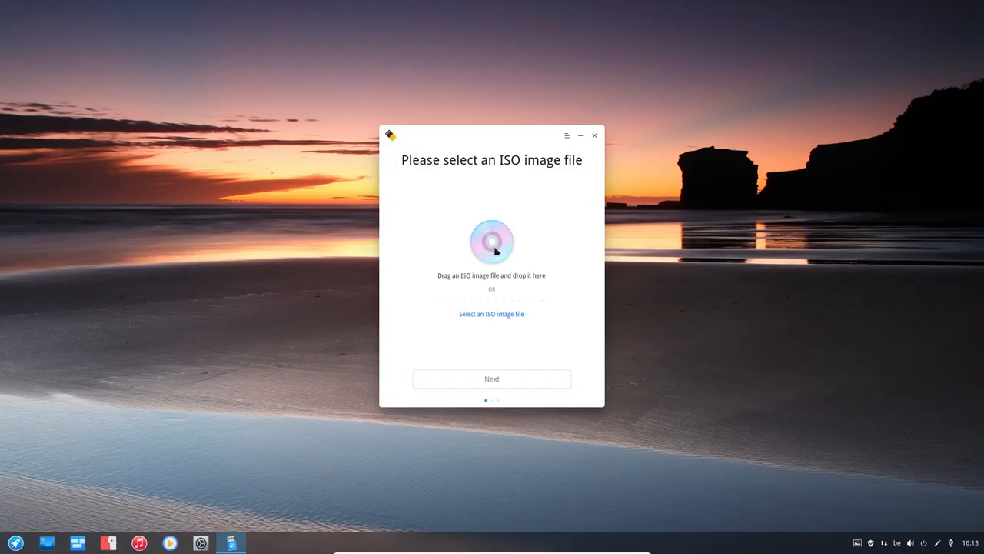
{"action": "mouse_move", "coordinate": [504, 378]}
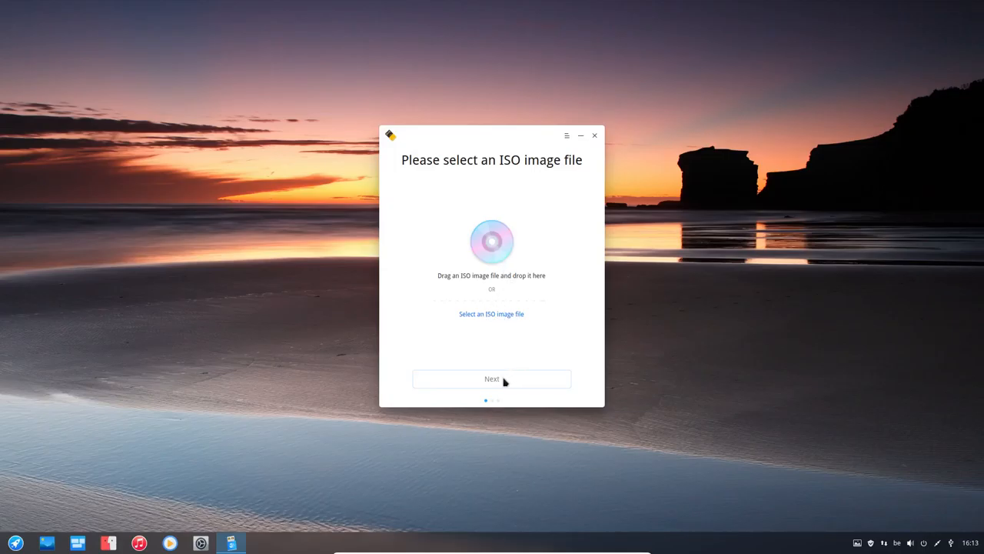
{"action": "mouse_move", "coordinate": [492, 313]}
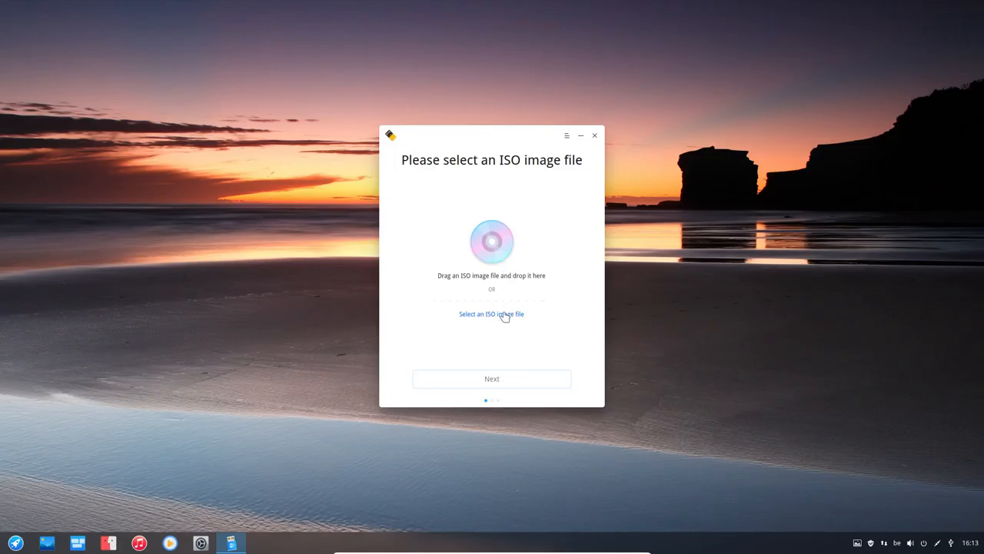
{"action": "left_click", "coordinate": [593, 135]}
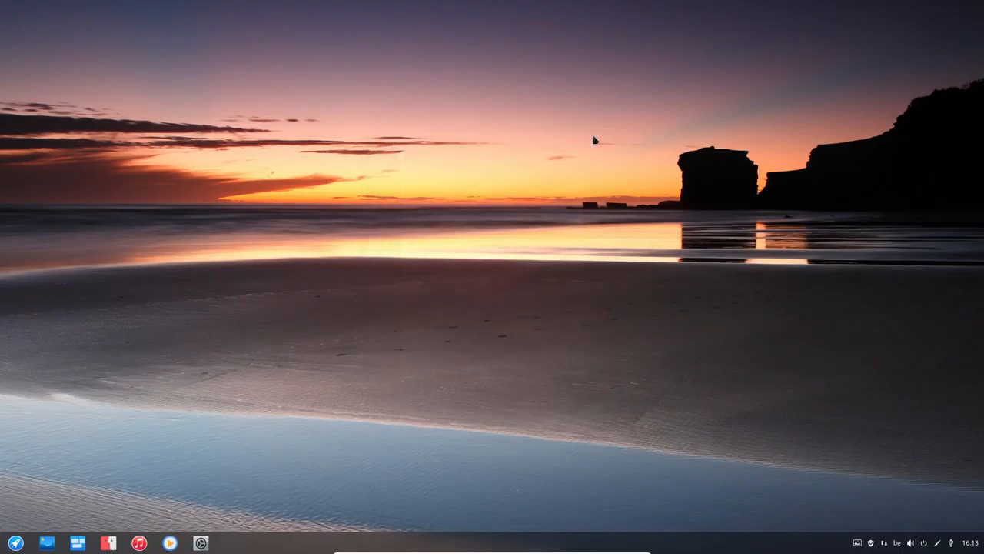
{"action": "mouse_move", "coordinate": [126, 340]}
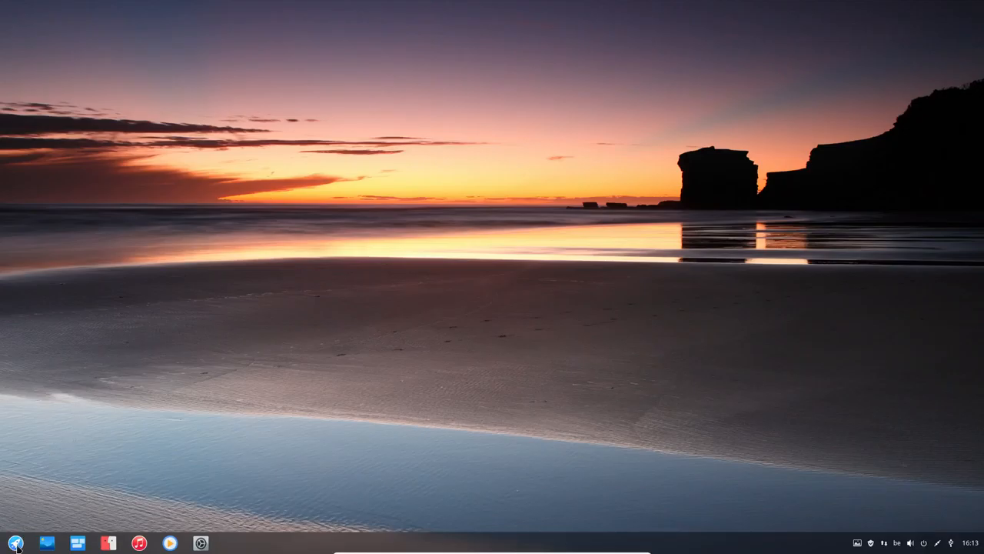
Bring up the launcher menu and scroll its app list down to Peek and Plank.
{"action": "left_click", "coordinate": [13, 544]}
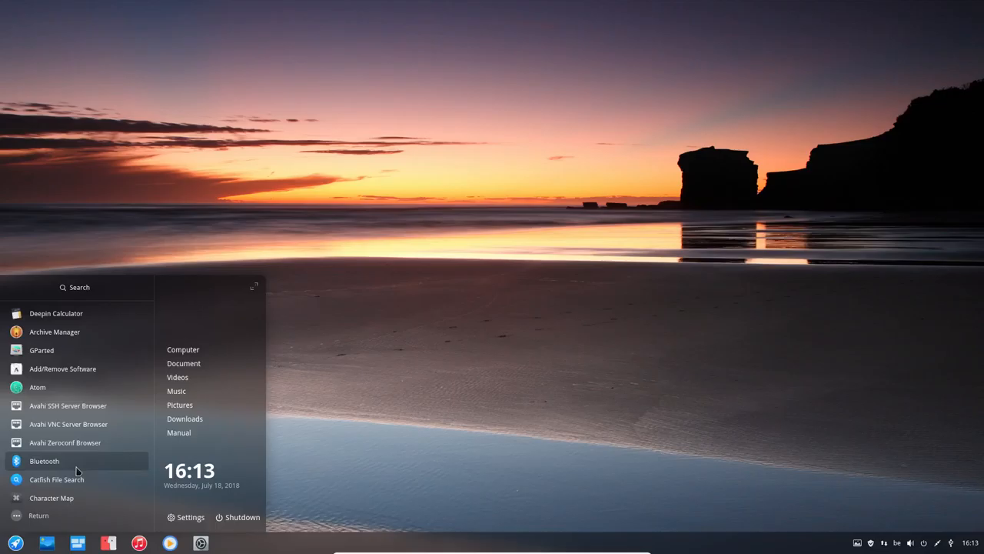
{"action": "scroll", "scroll_direction": "down", "scroll_amount": 3}
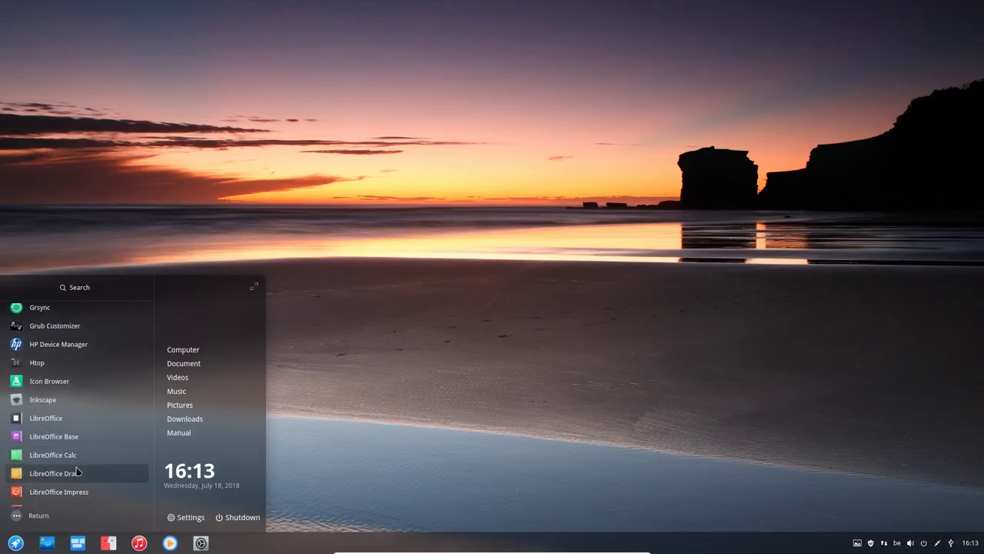
{"action": "scroll", "scroll_direction": "down", "scroll_amount": 3}
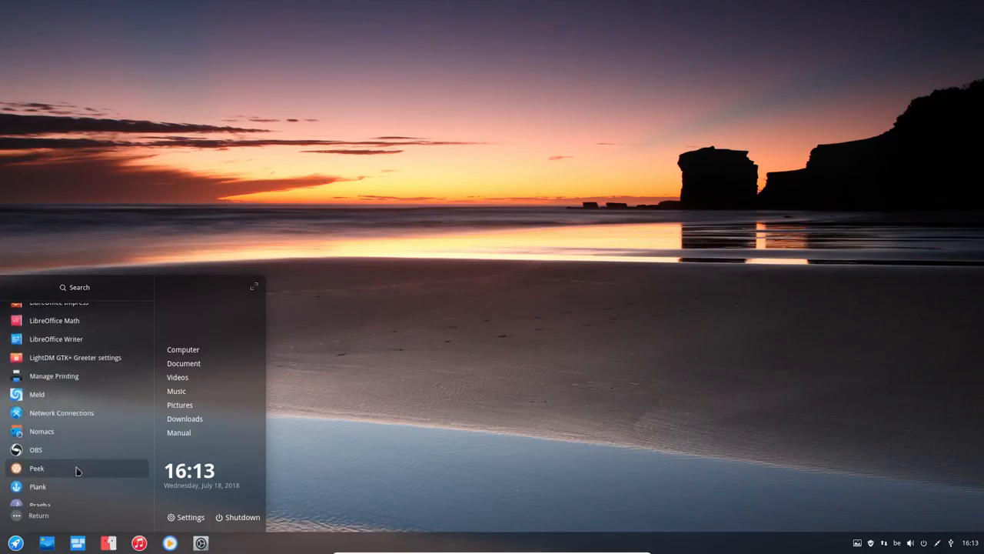
{"action": "mouse_move", "coordinate": [80, 452]}
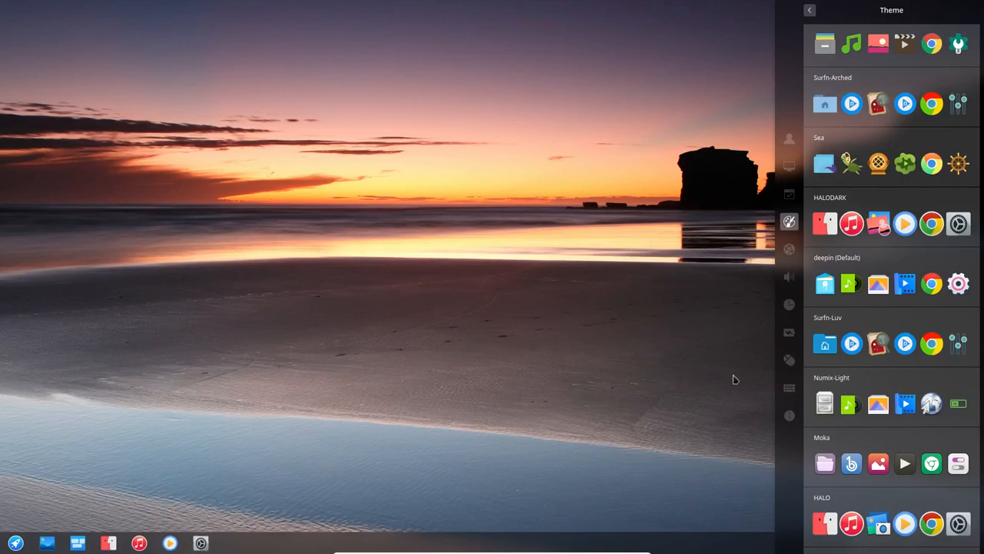
Leave the theme choices, view the Font settings page, then go back to All Settings.
{"action": "left_click", "coordinate": [809, 9]}
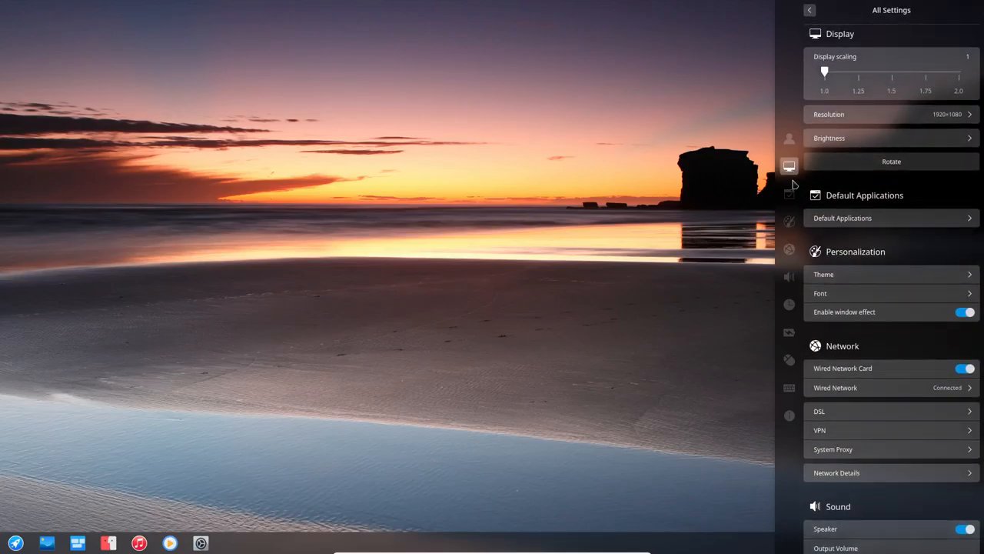
{"action": "left_click", "coordinate": [821, 292]}
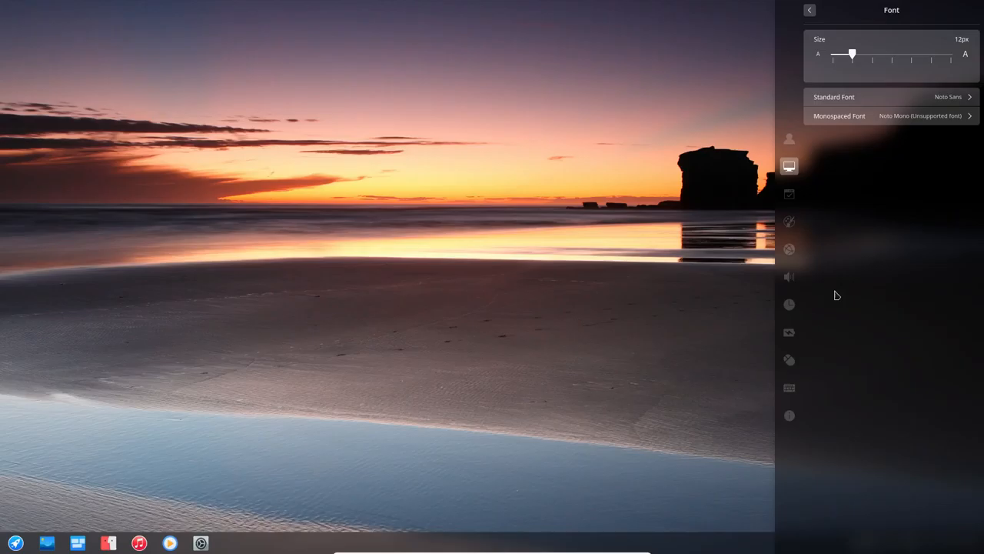
{"action": "mouse_move", "coordinate": [832, 280]}
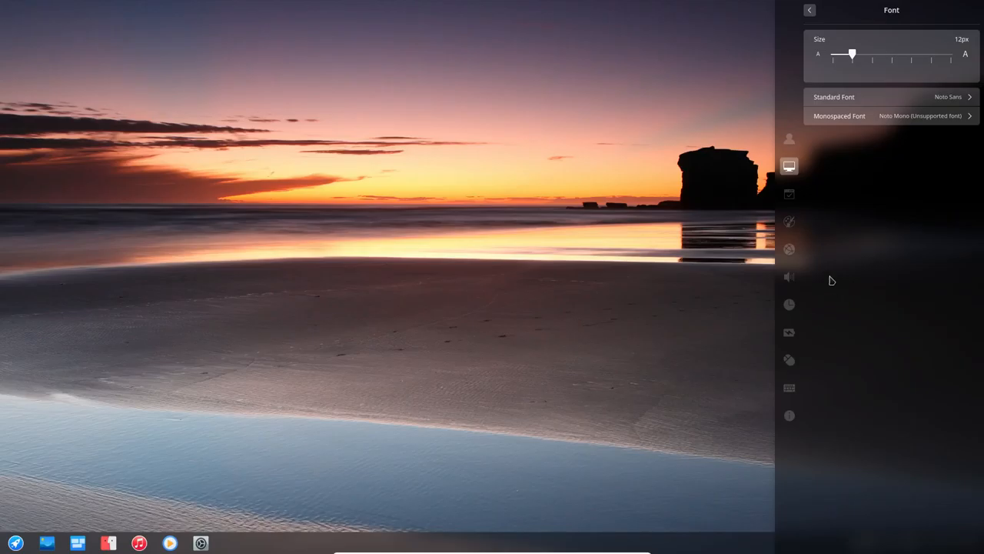
{"action": "left_click", "coordinate": [809, 9]}
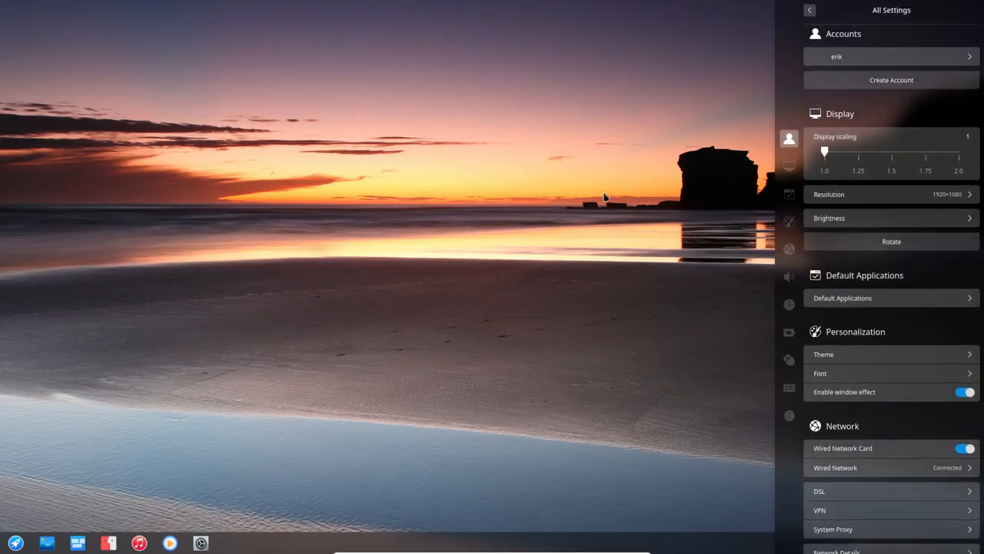